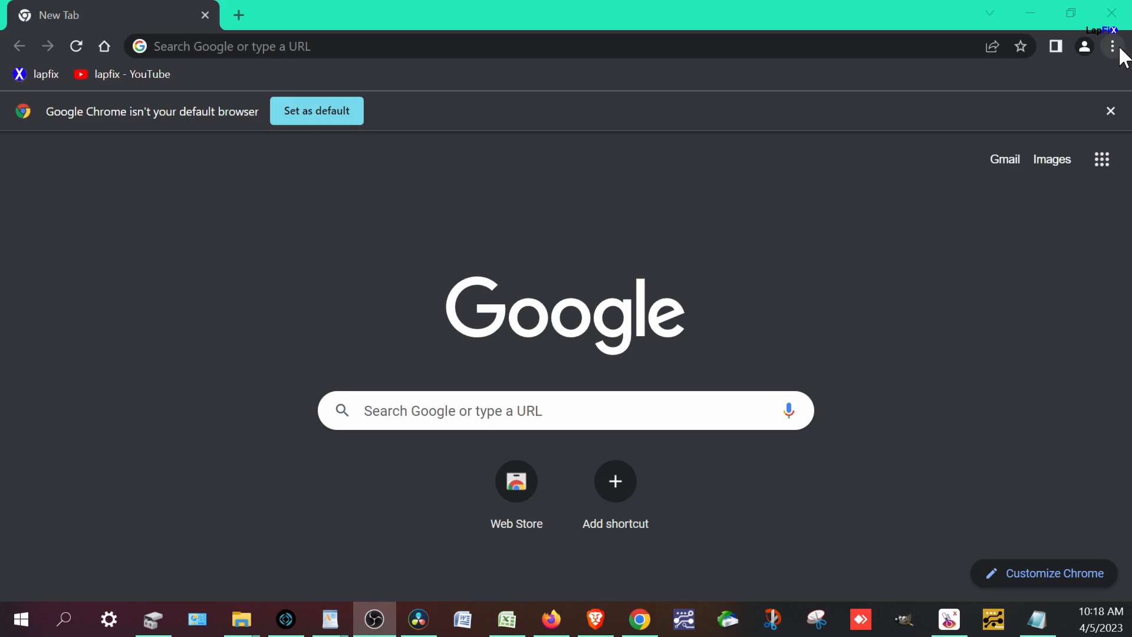
Reach the Bookmark manager from the Chrome menu and choose Export bookmarks from its Organize menu
{"action": "left_click", "coordinate": [1112, 46]}
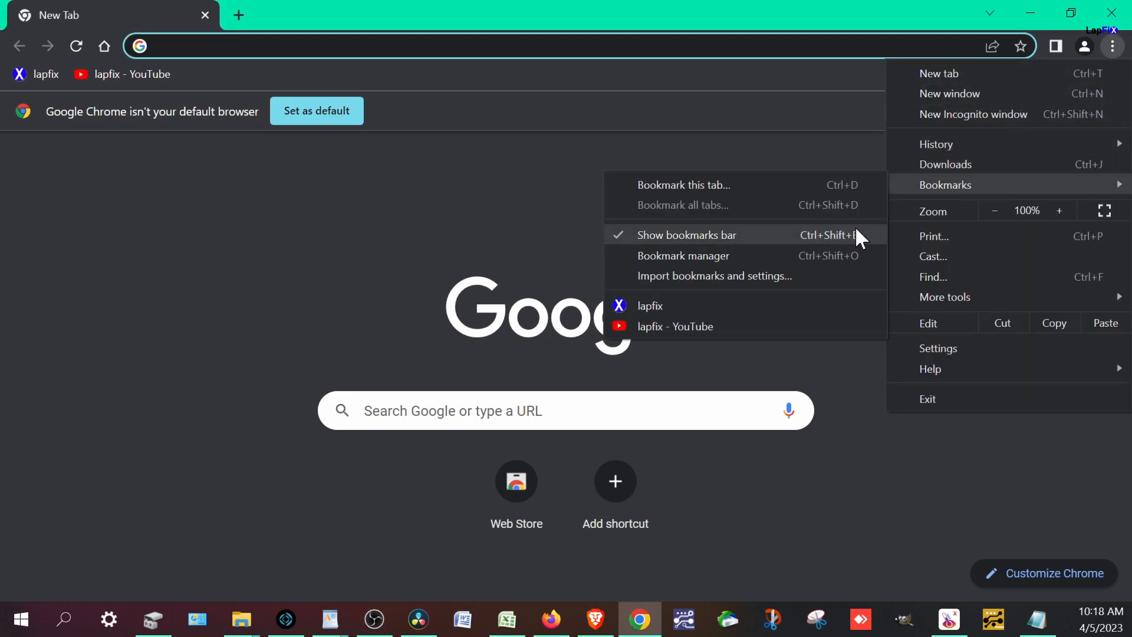
{"action": "left_click", "coordinate": [683, 256]}
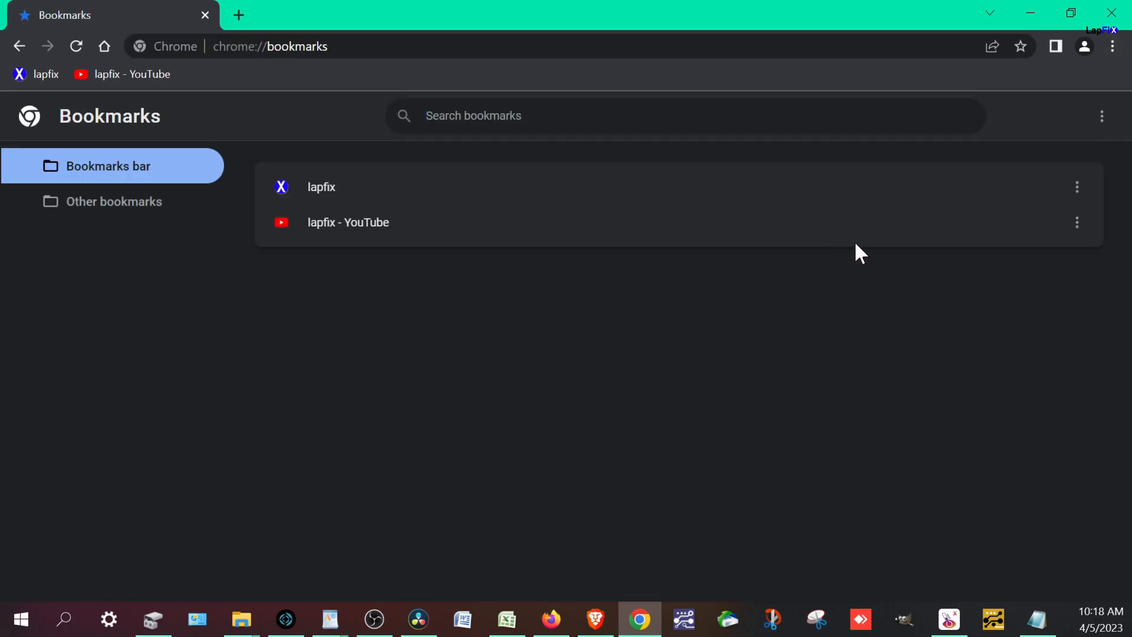
{"action": "mouse_move", "coordinate": [1101, 117]}
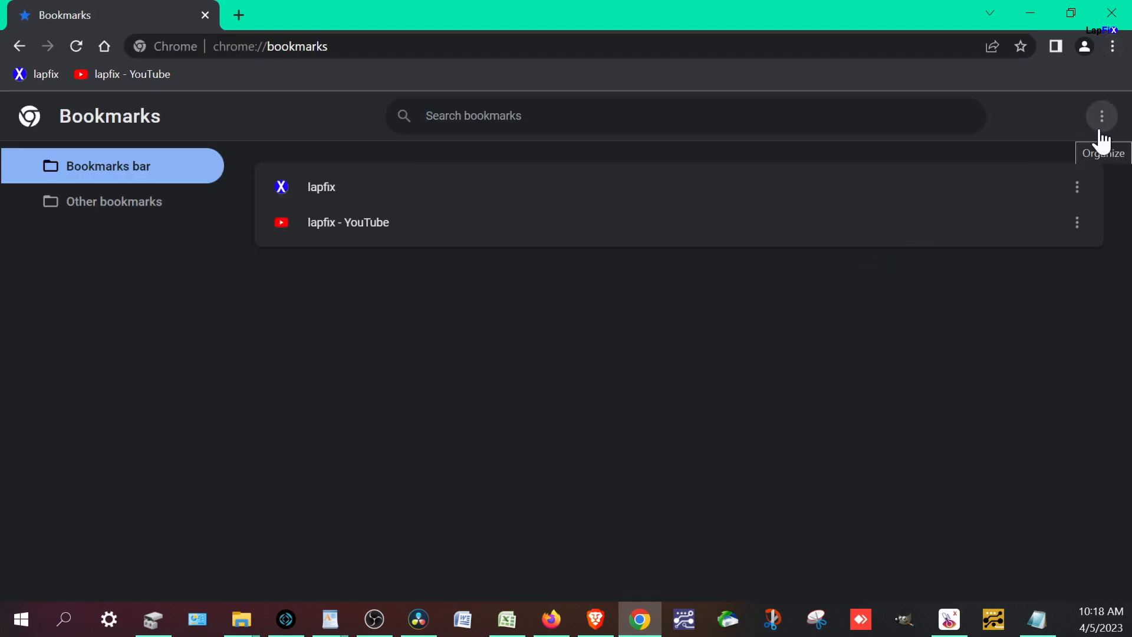
{"action": "left_click", "coordinate": [1102, 115]}
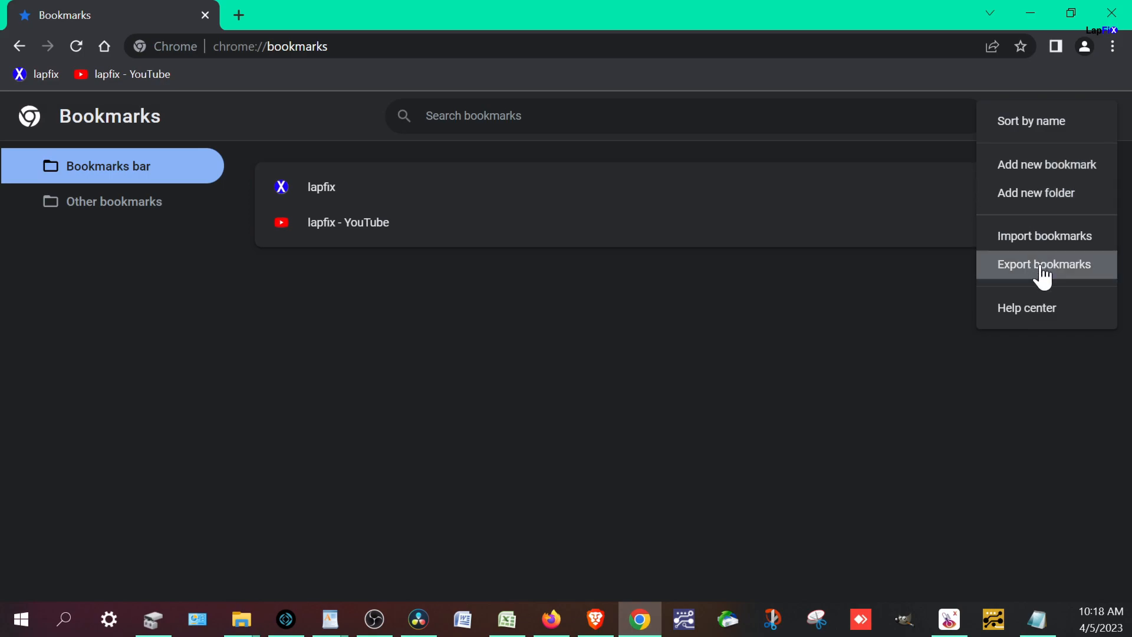
{"action": "left_click", "coordinate": [1044, 264]}
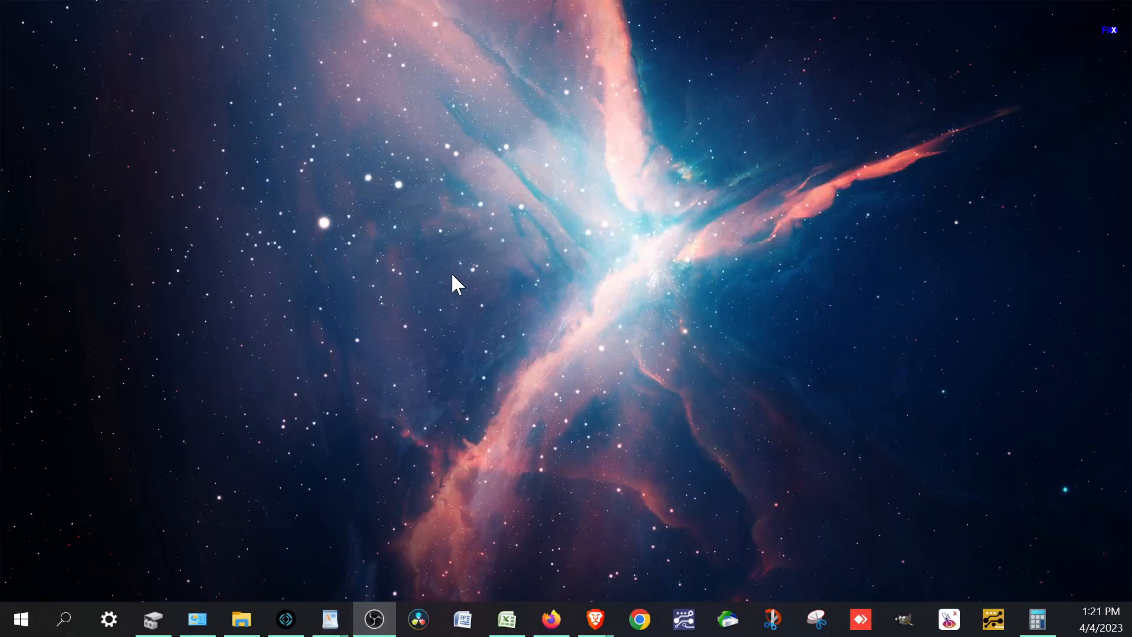
{"action": "mouse_move", "coordinate": [448, 285]}
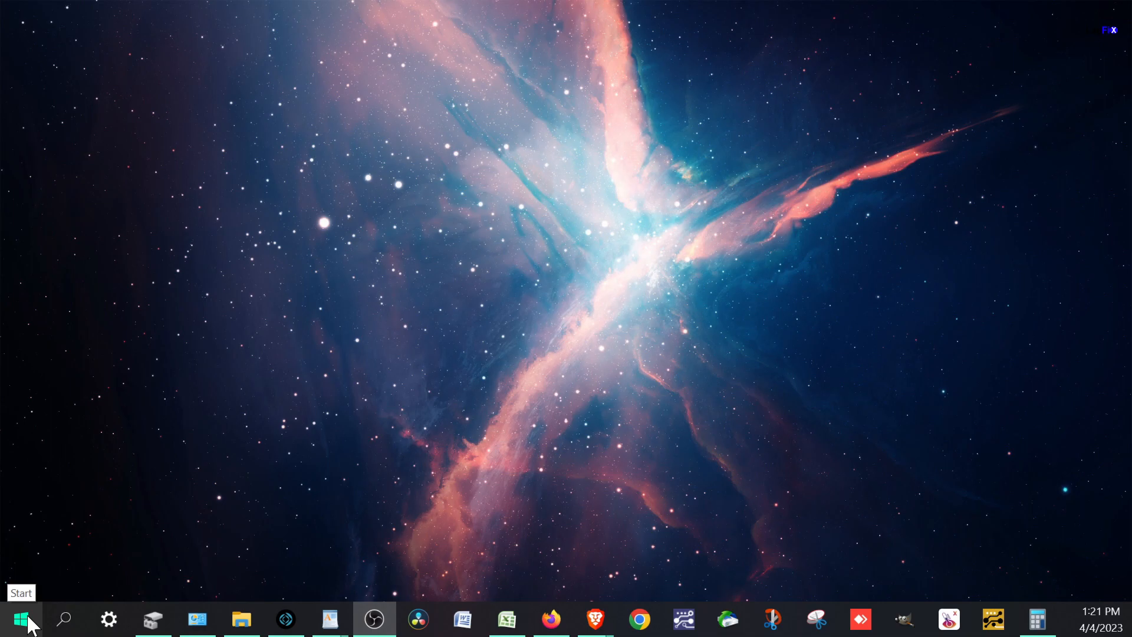
Launch File Explorer from the Start button's quick-access menu so This PC is shown
{"action": "right_click", "coordinate": [16, 619]}
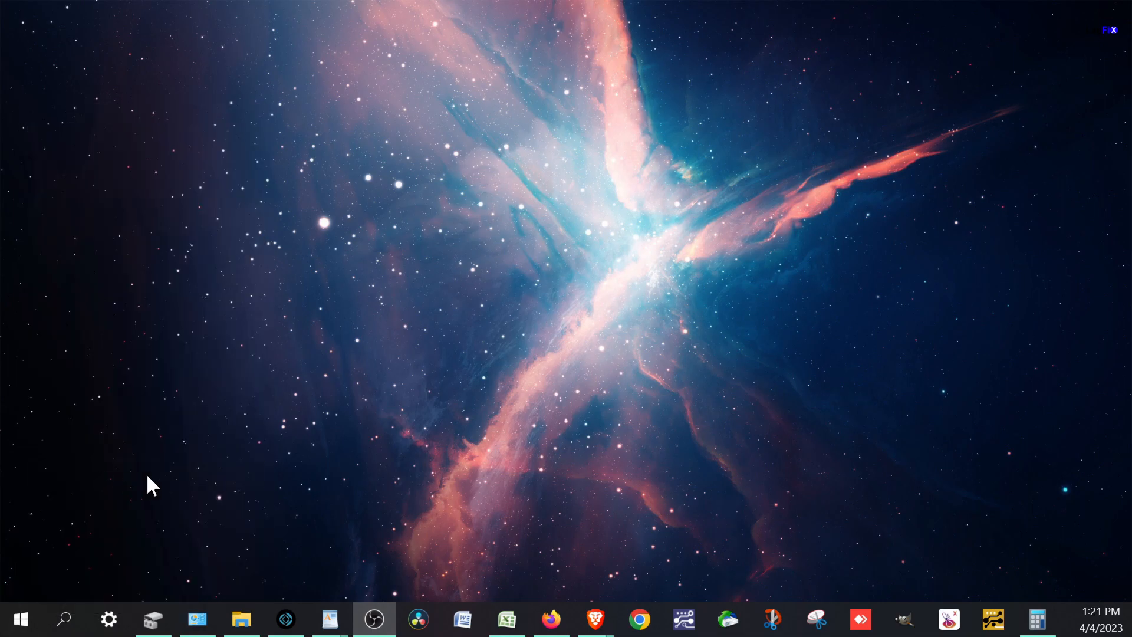
{"action": "left_click", "coordinate": [240, 620]}
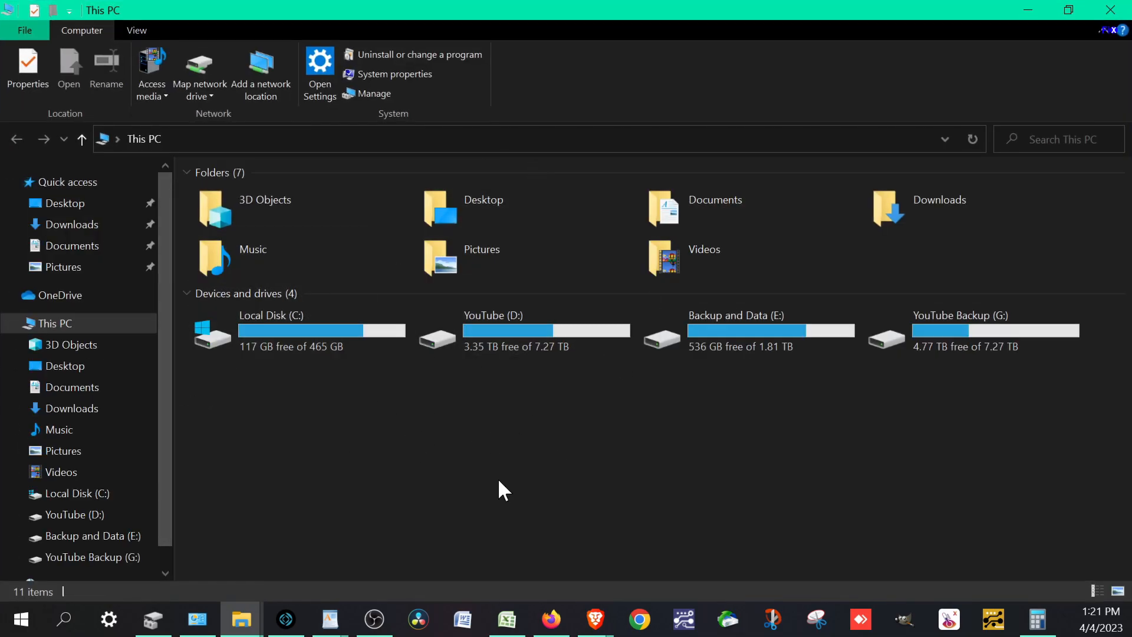
Jump to the user profile folder from the address bar's location dropdown
{"action": "left_click", "coordinate": [259, 208]}
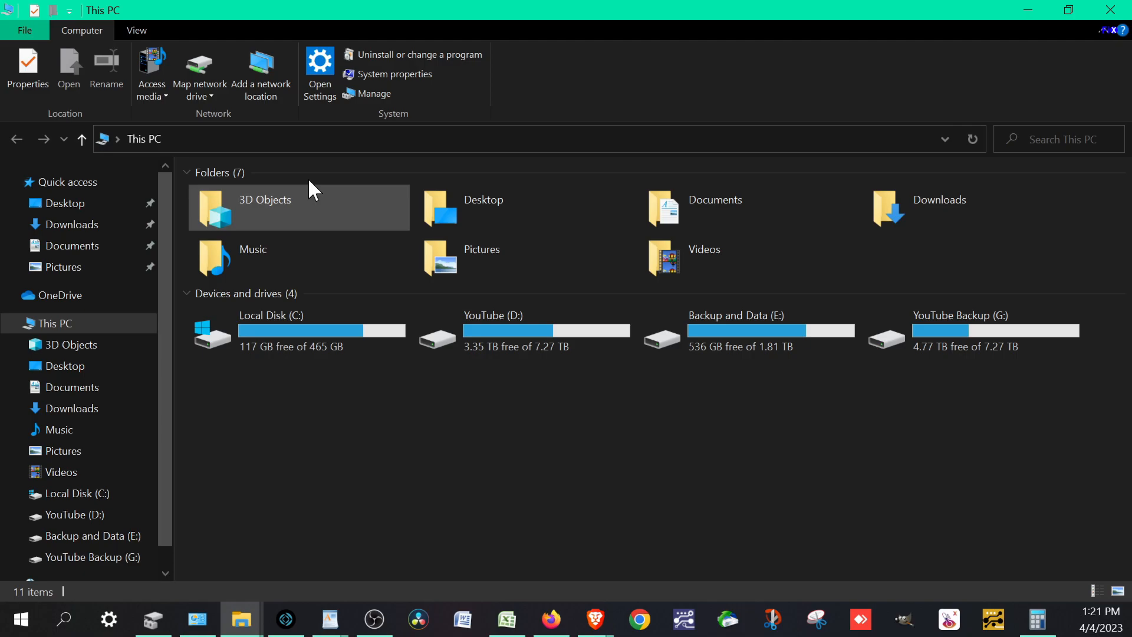
{"action": "left_click", "coordinate": [114, 139]}
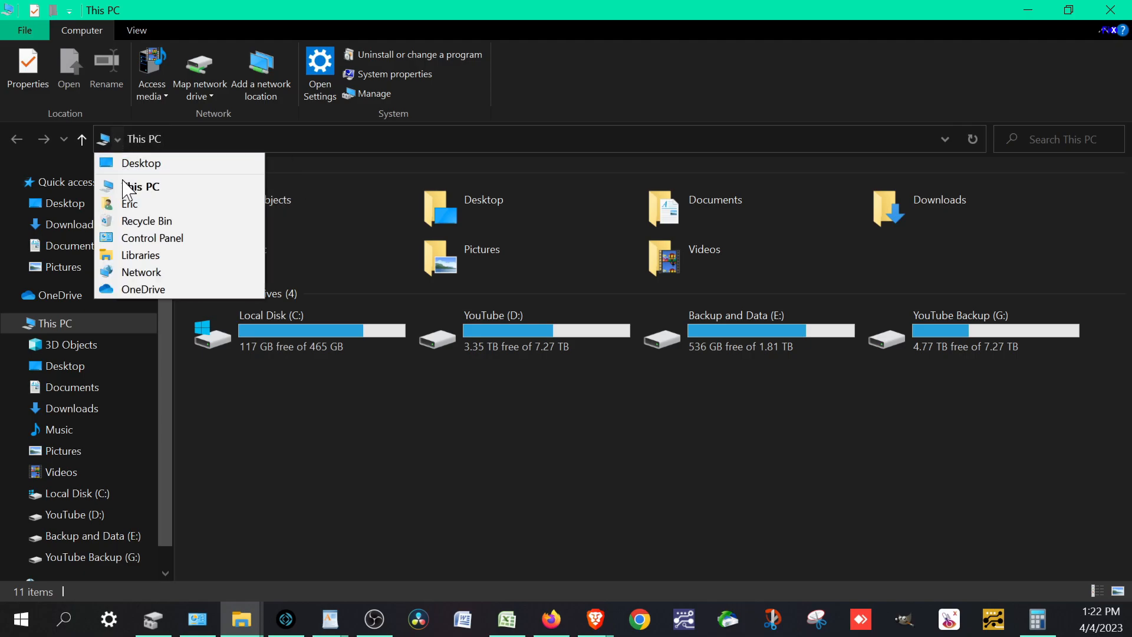
{"action": "mouse_move", "coordinate": [129, 208]}
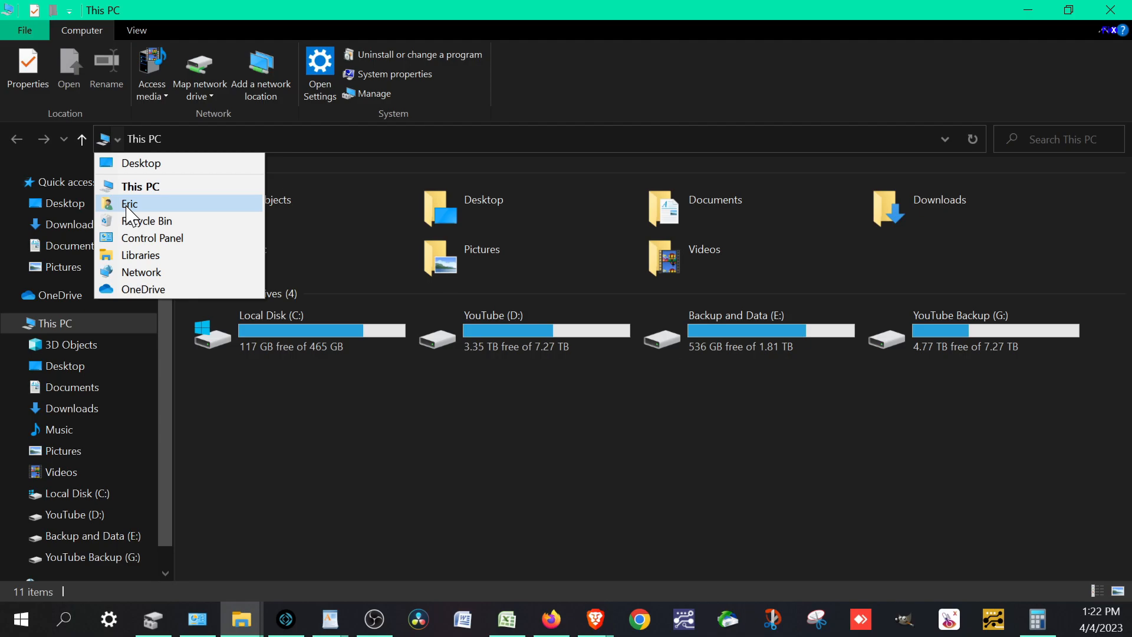
{"action": "mouse_move", "coordinate": [133, 214]}
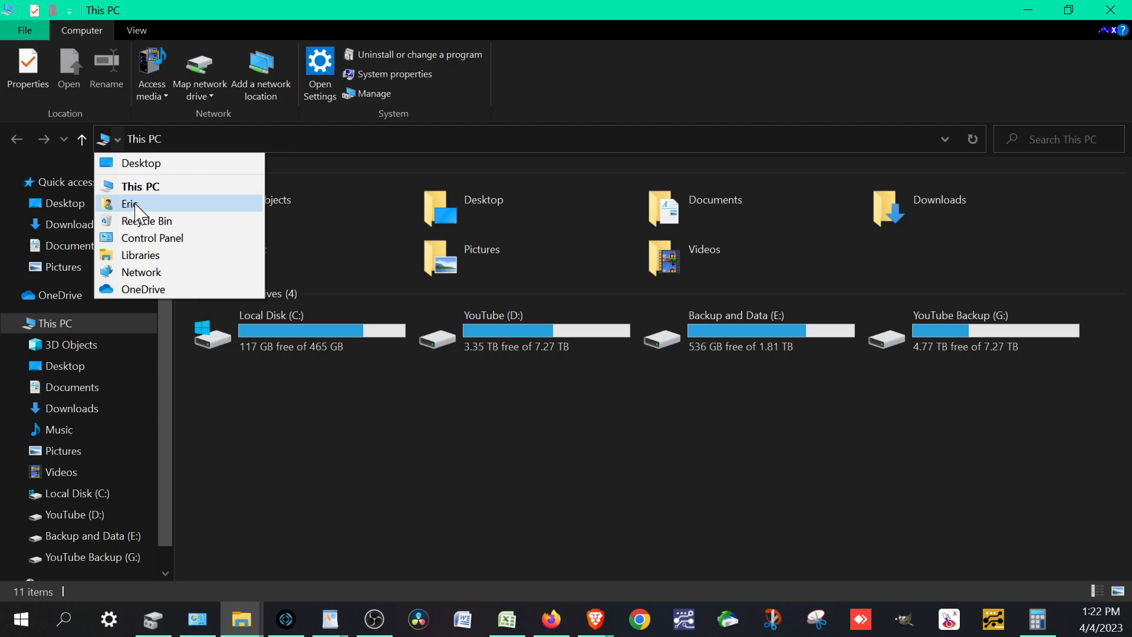
{"action": "left_click", "coordinate": [129, 204]}
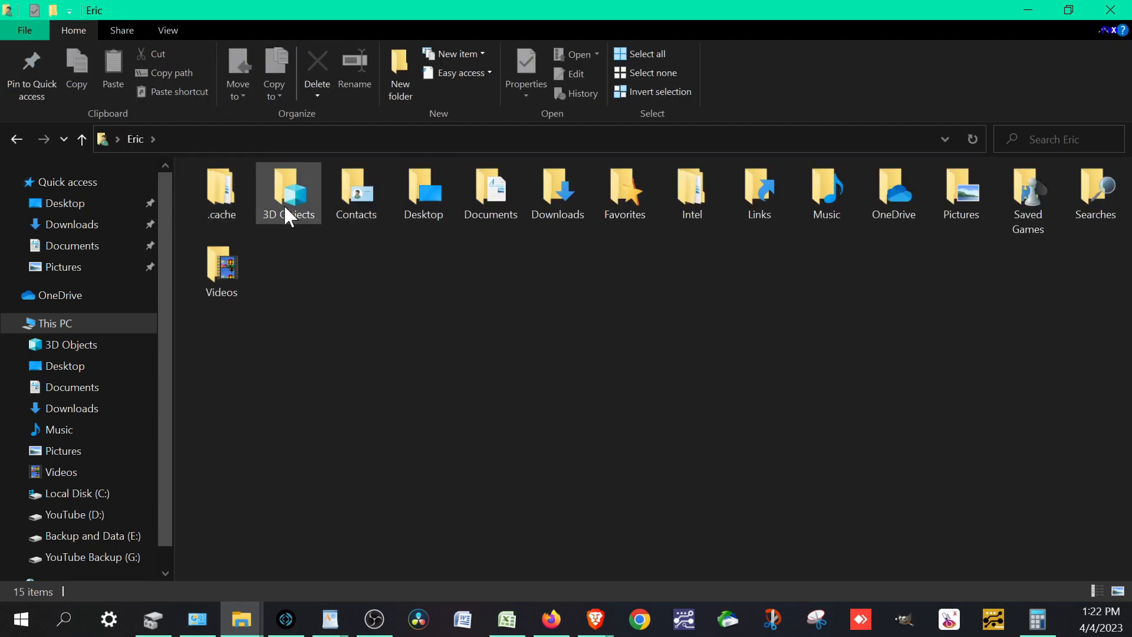
{"action": "mouse_move", "coordinate": [491, 192]}
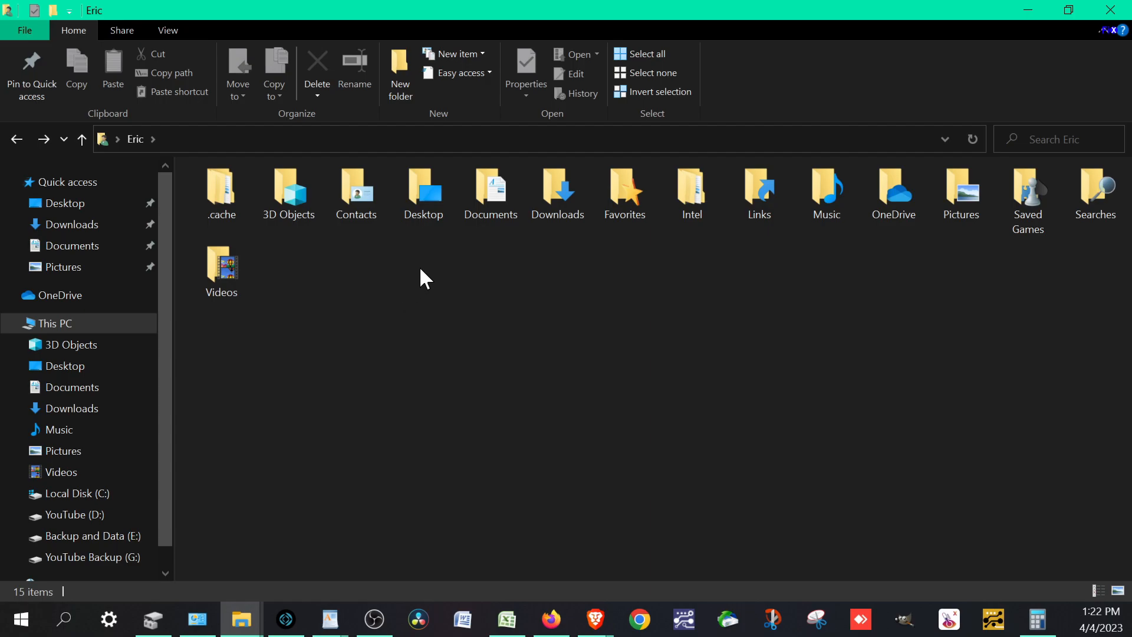
{"action": "mouse_move", "coordinate": [589, 303]}
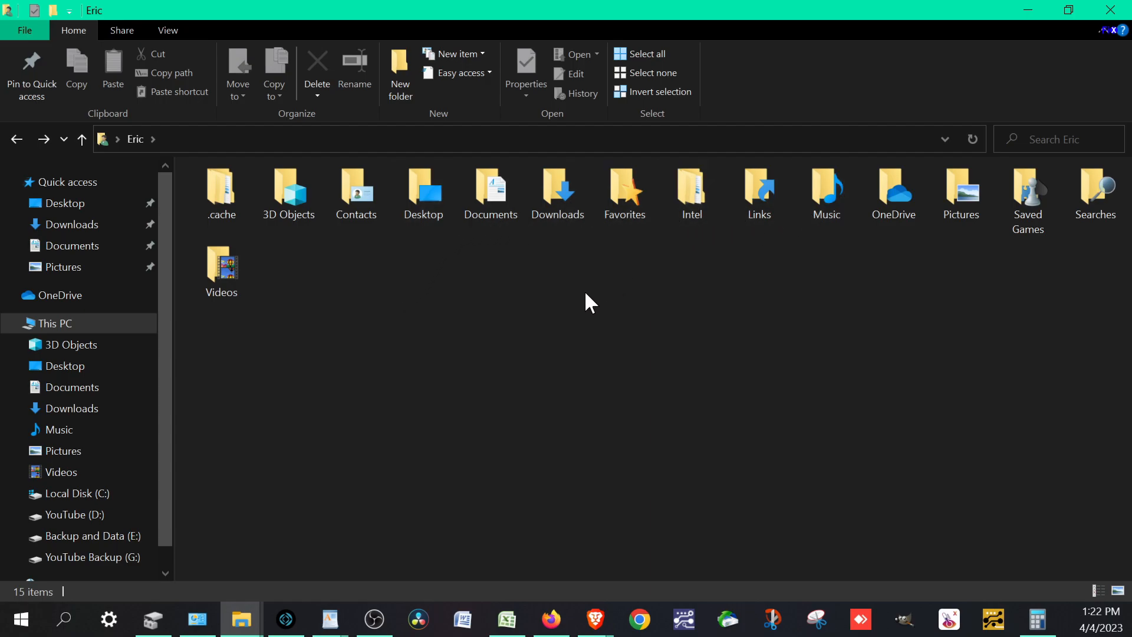
{"action": "mouse_move", "coordinate": [248, 119]}
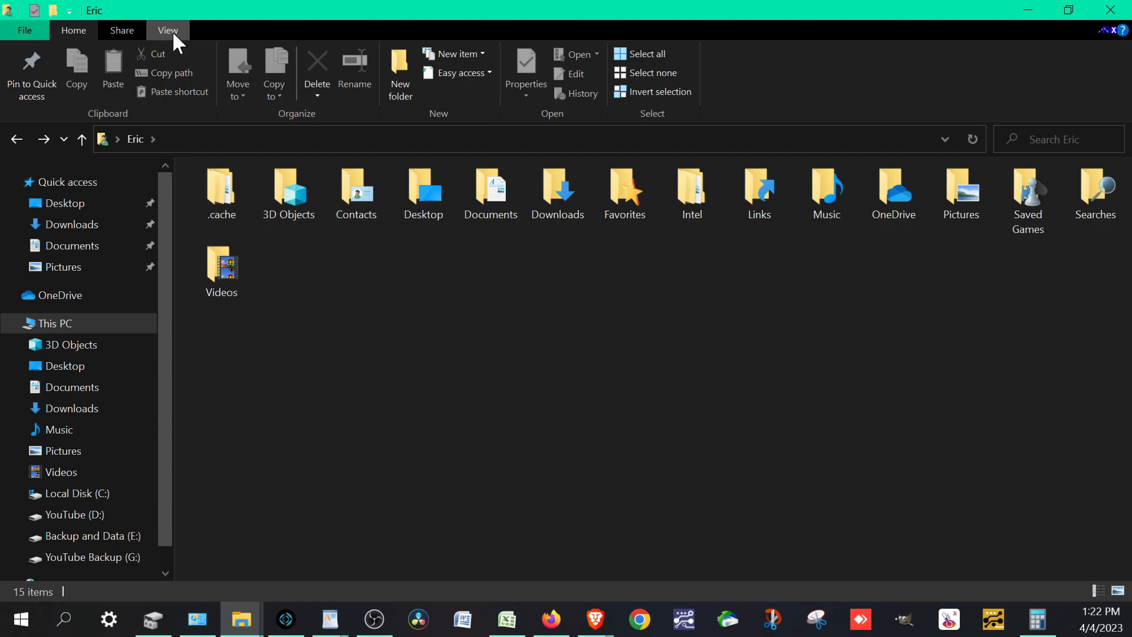
{"action": "mouse_move", "coordinate": [167, 31]}
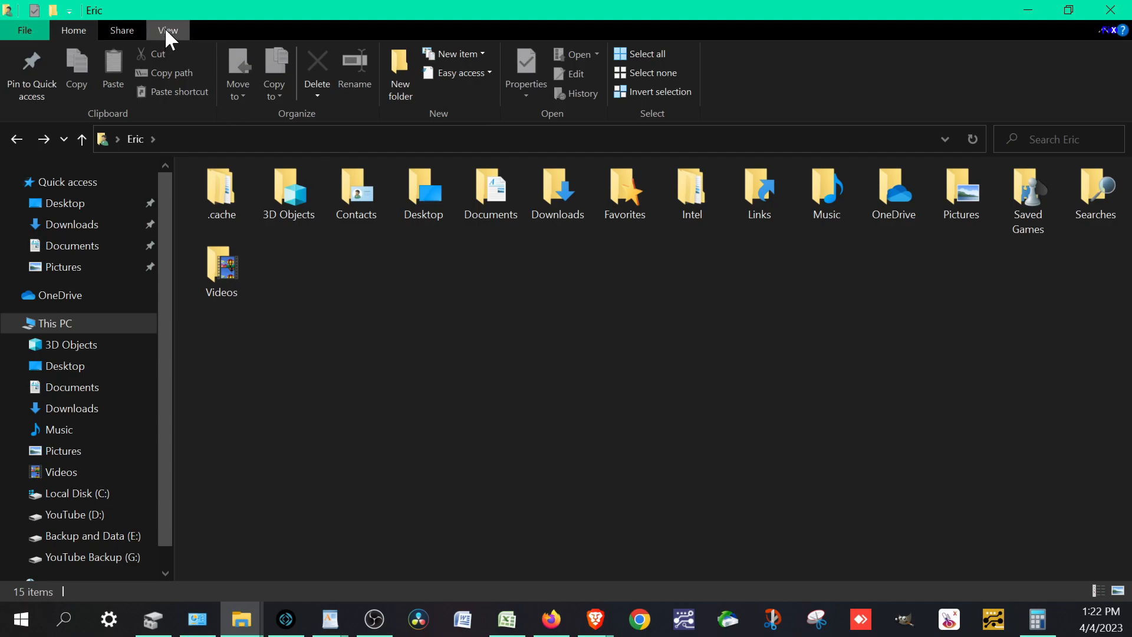
Show hidden items from the View ribbon so AppData appears, and select it
{"action": "left_click", "coordinate": [167, 30]}
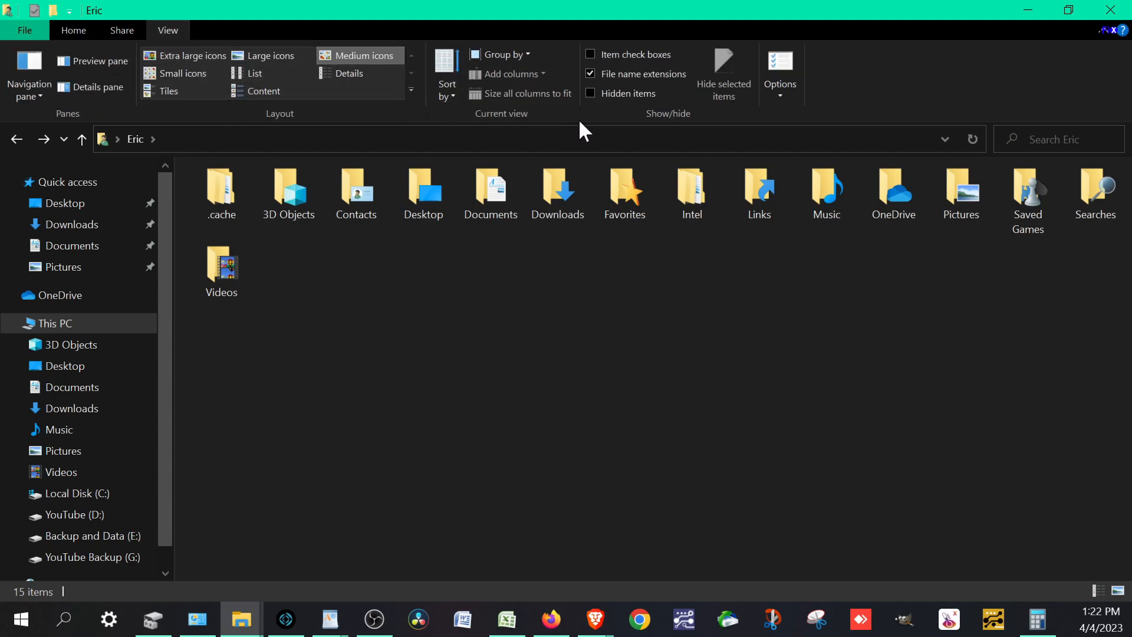
{"action": "mouse_move", "coordinate": [612, 98]}
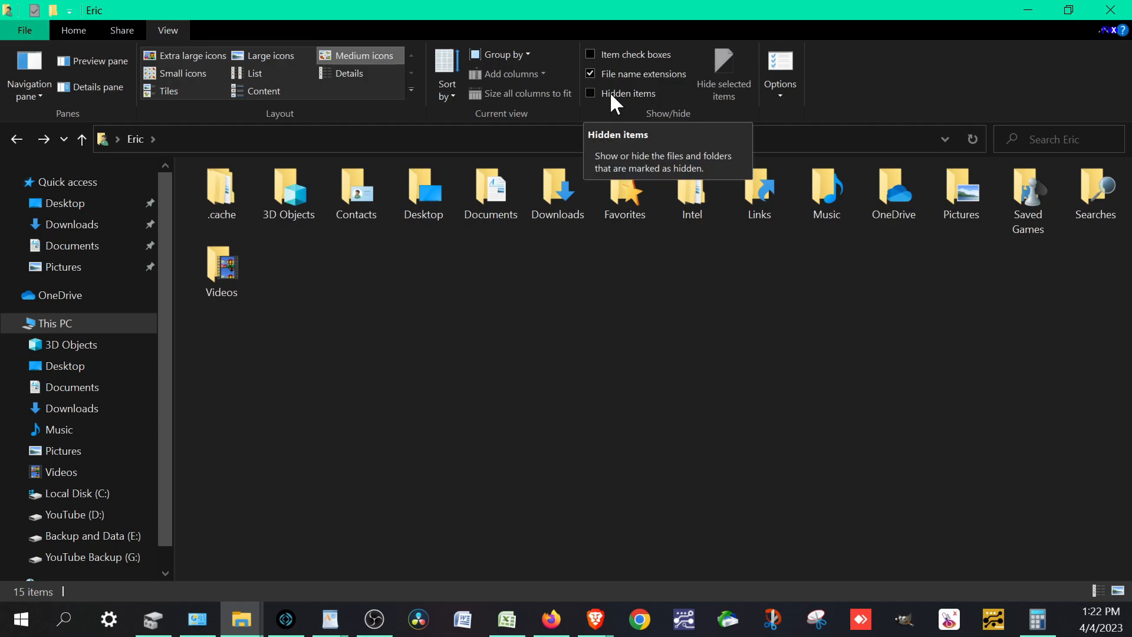
{"action": "left_click", "coordinate": [590, 93]}
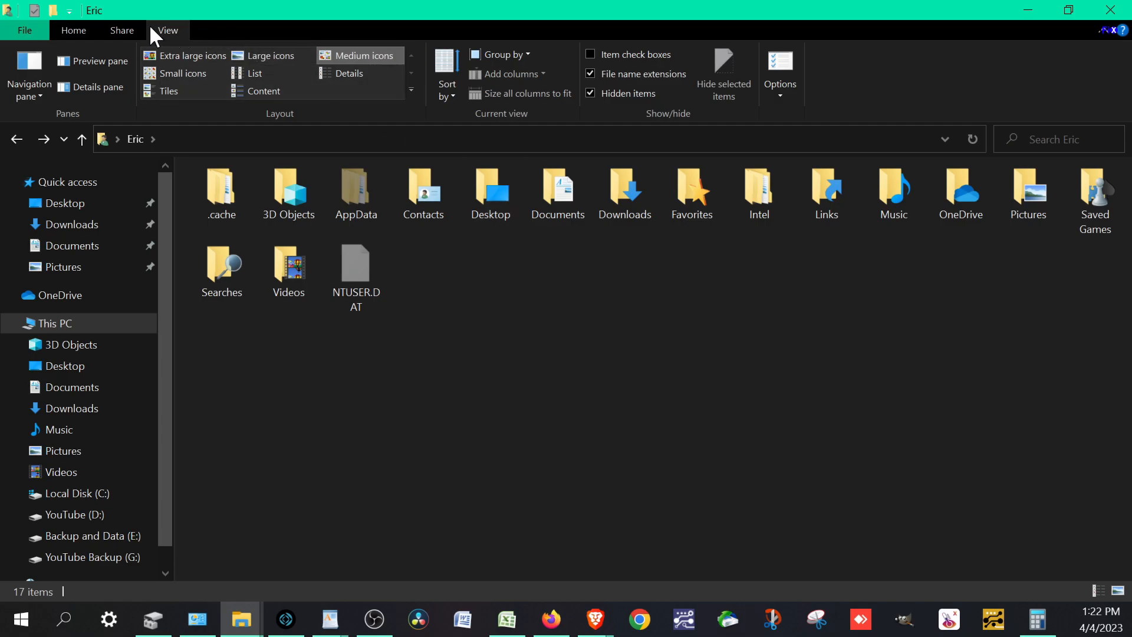
{"action": "mouse_move", "coordinate": [140, 17]}
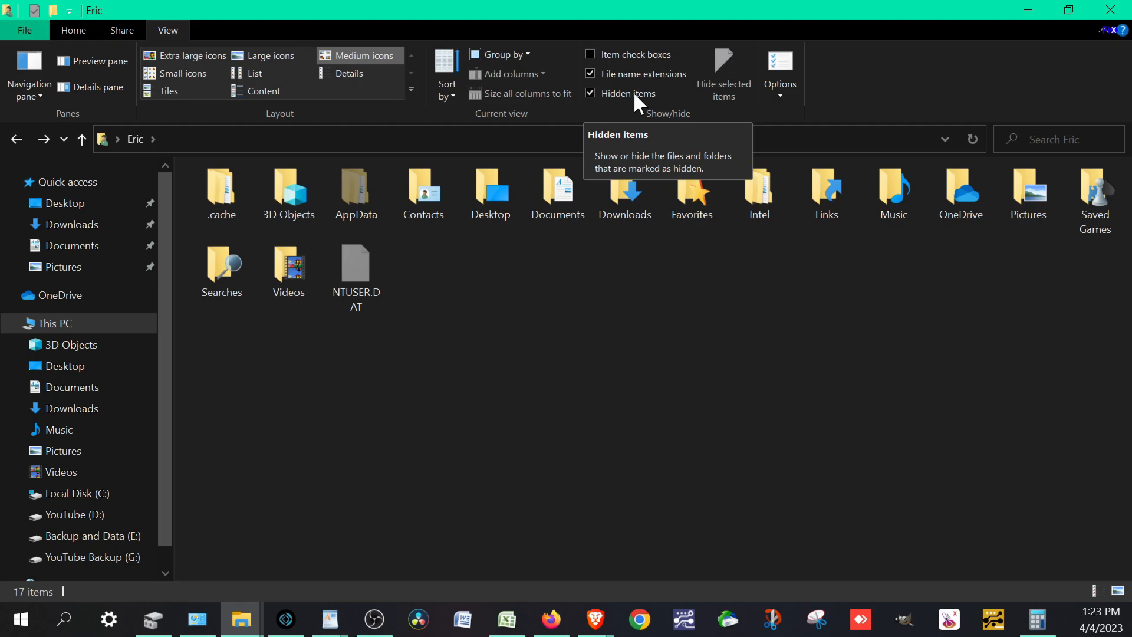
{"action": "mouse_move", "coordinate": [355, 192]}
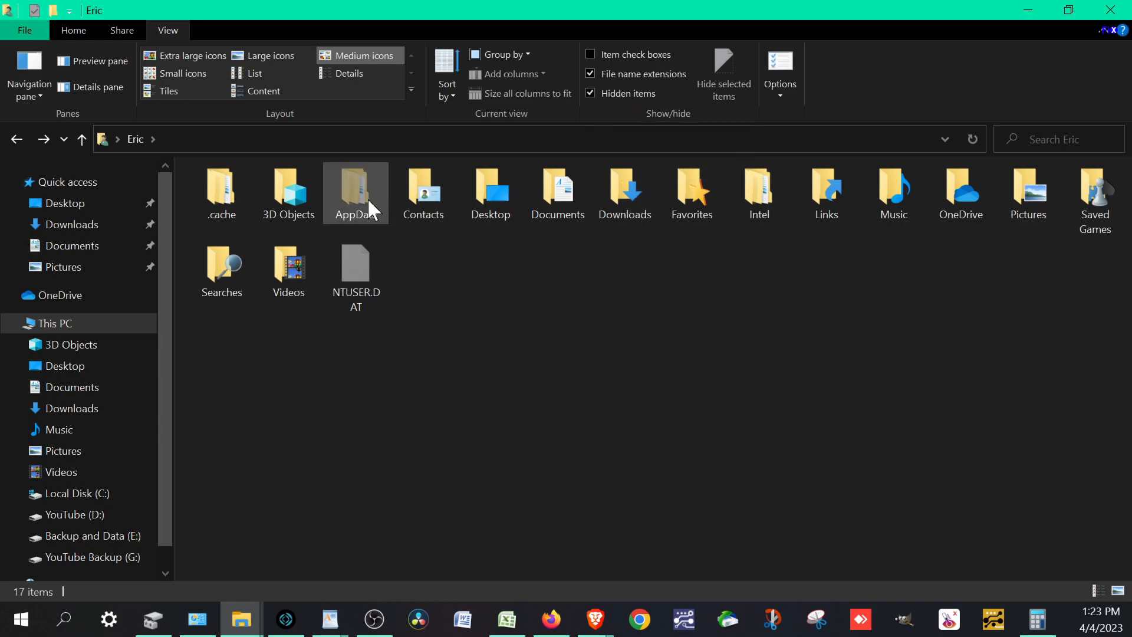
{"action": "mouse_move", "coordinate": [361, 199]}
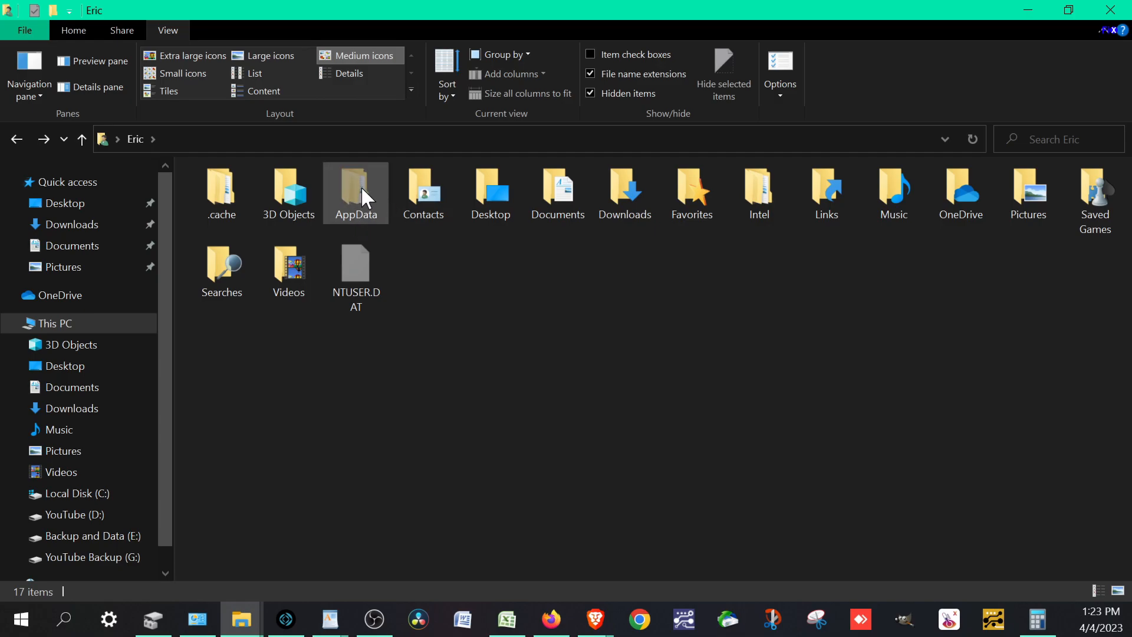
{"action": "left_click", "coordinate": [355, 191]}
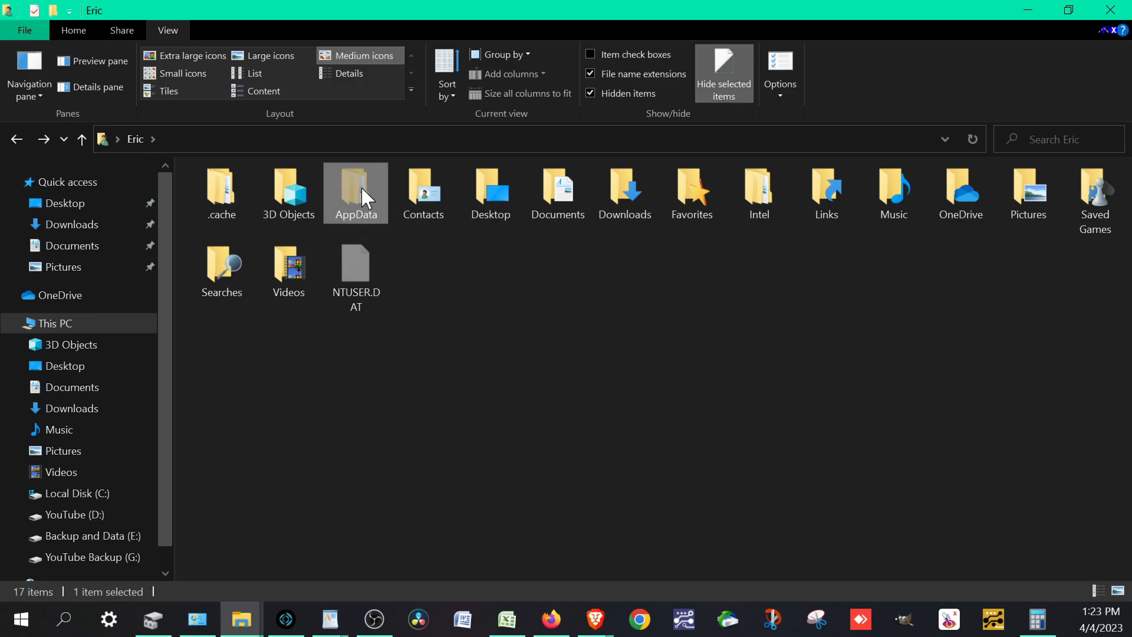
Go into AppData\Local, enter Google by mistake and return to the Local folder
{"action": "double_click", "coordinate": [355, 191]}
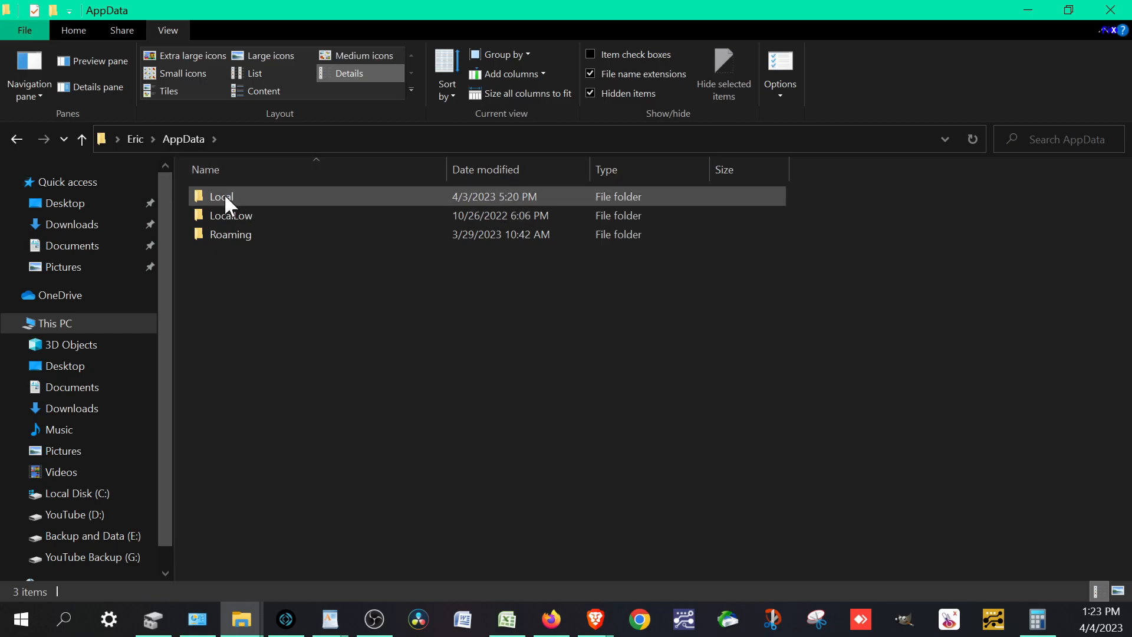
{"action": "double_click", "coordinate": [220, 197]}
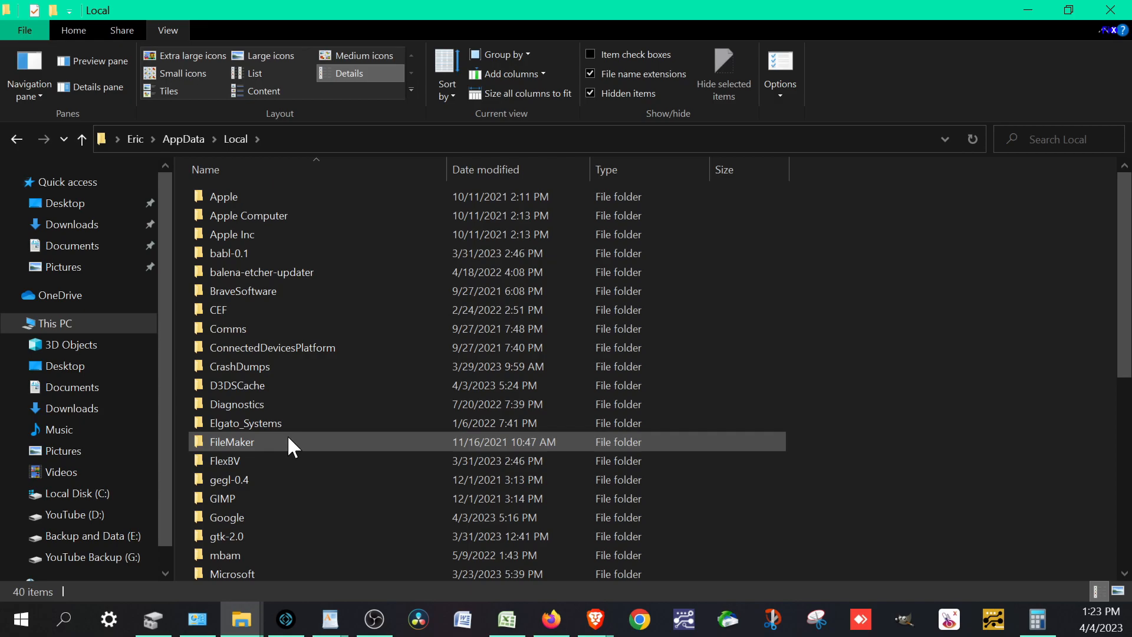
{"action": "mouse_move", "coordinate": [238, 520]}
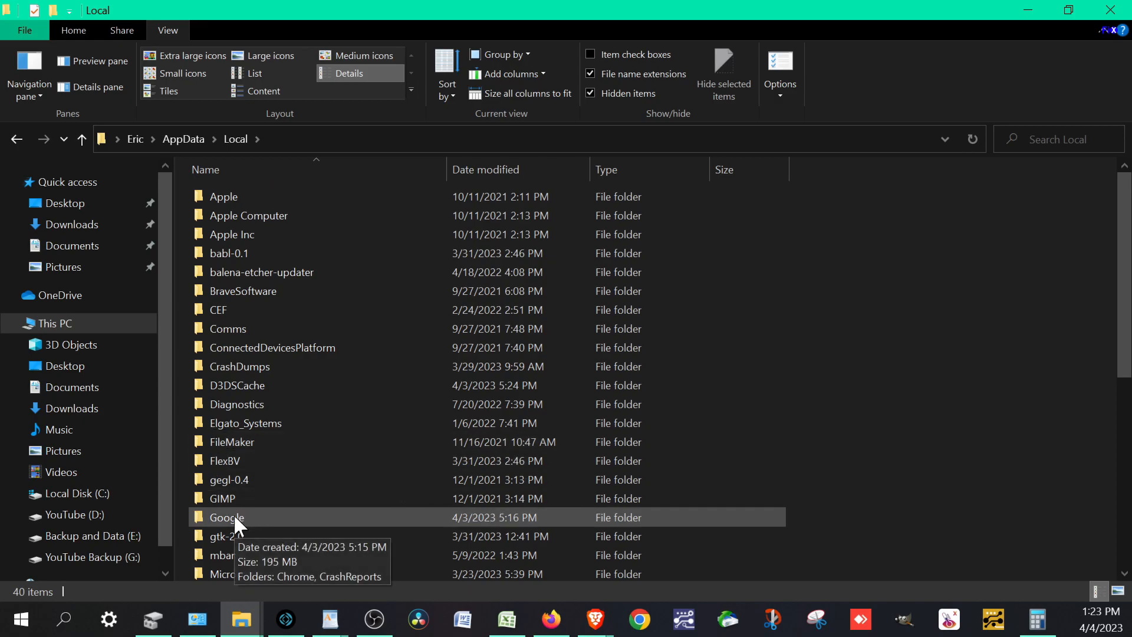
{"action": "double_click", "coordinate": [226, 517]}
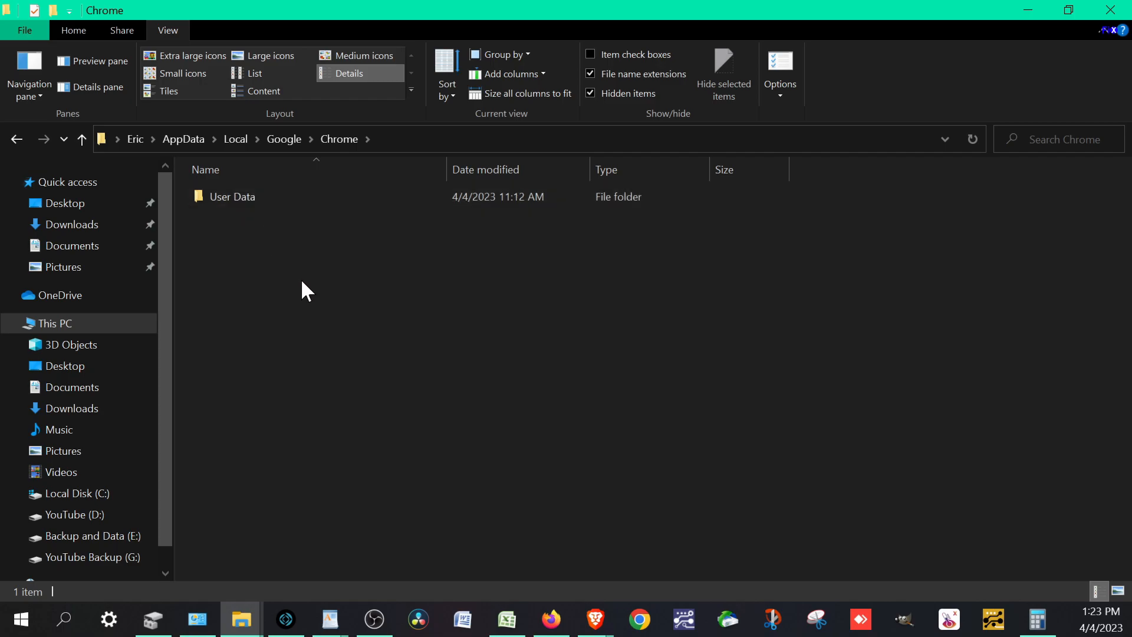
{"action": "left_click", "coordinate": [73, 30]}
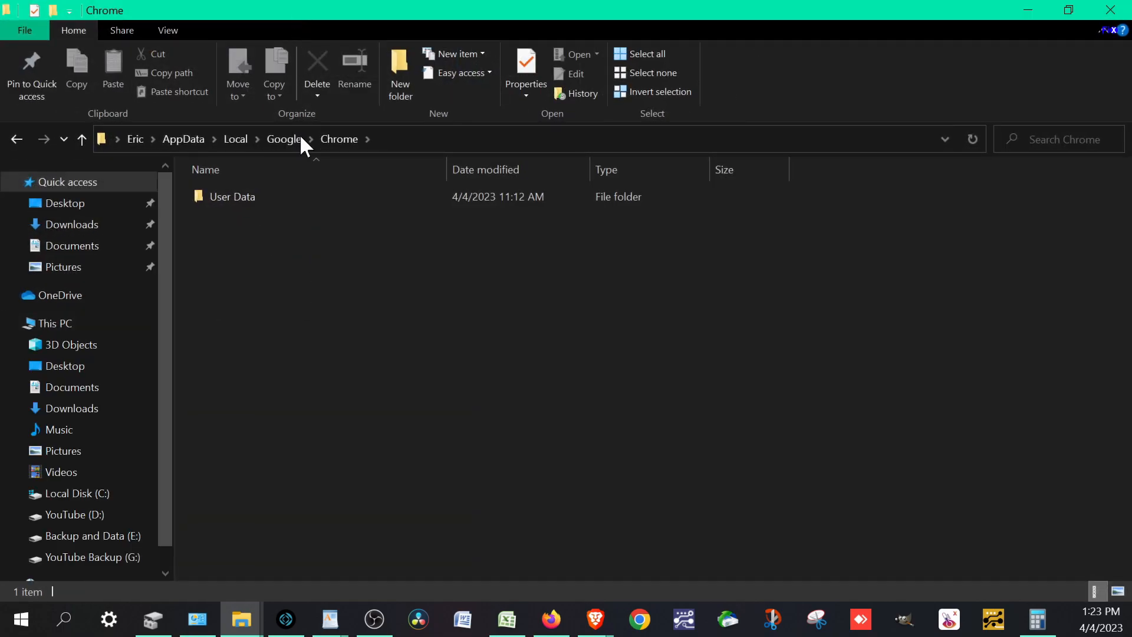
{"action": "left_click", "coordinate": [235, 140]}
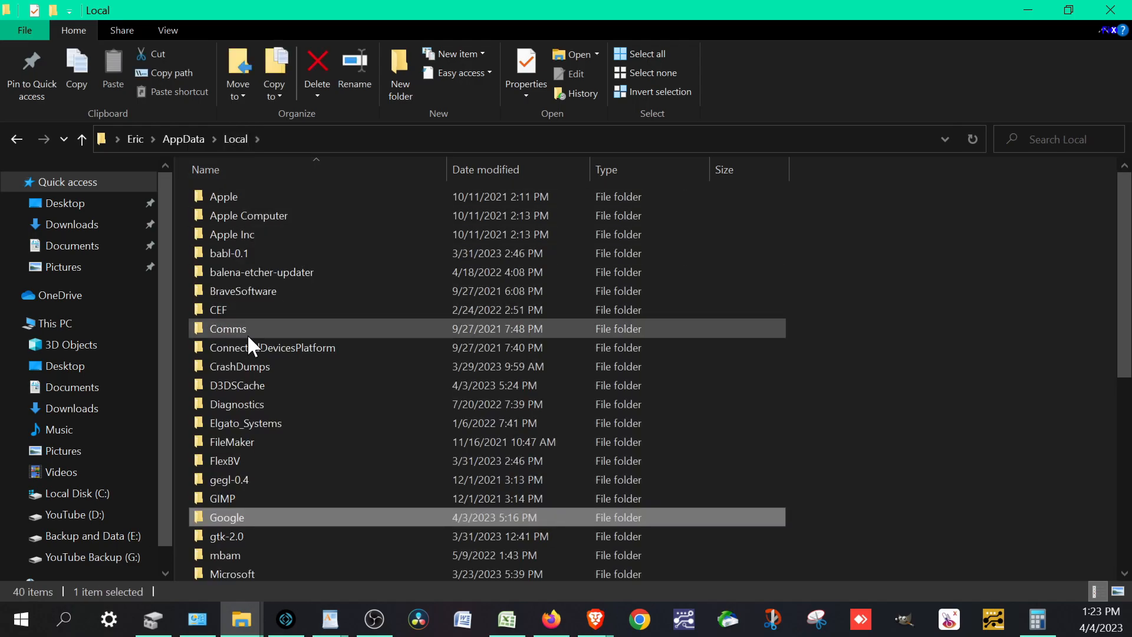
Continue down through the Chrome folders to User Data and look through its contents
{"action": "double_click", "coordinate": [243, 291]}
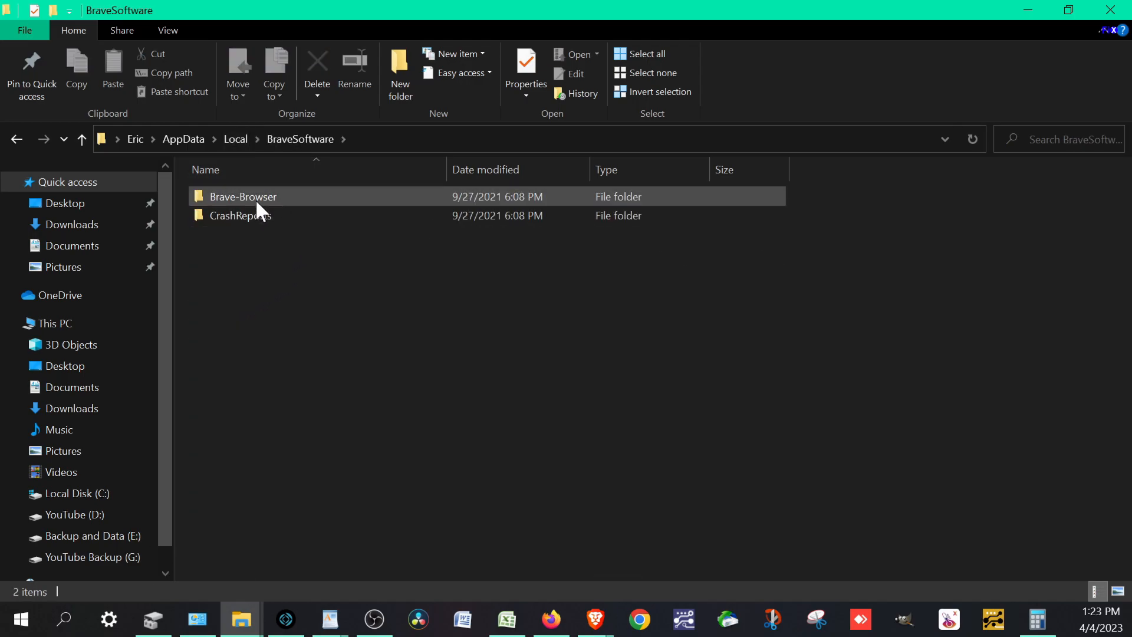
{"action": "double_click", "coordinate": [243, 197]}
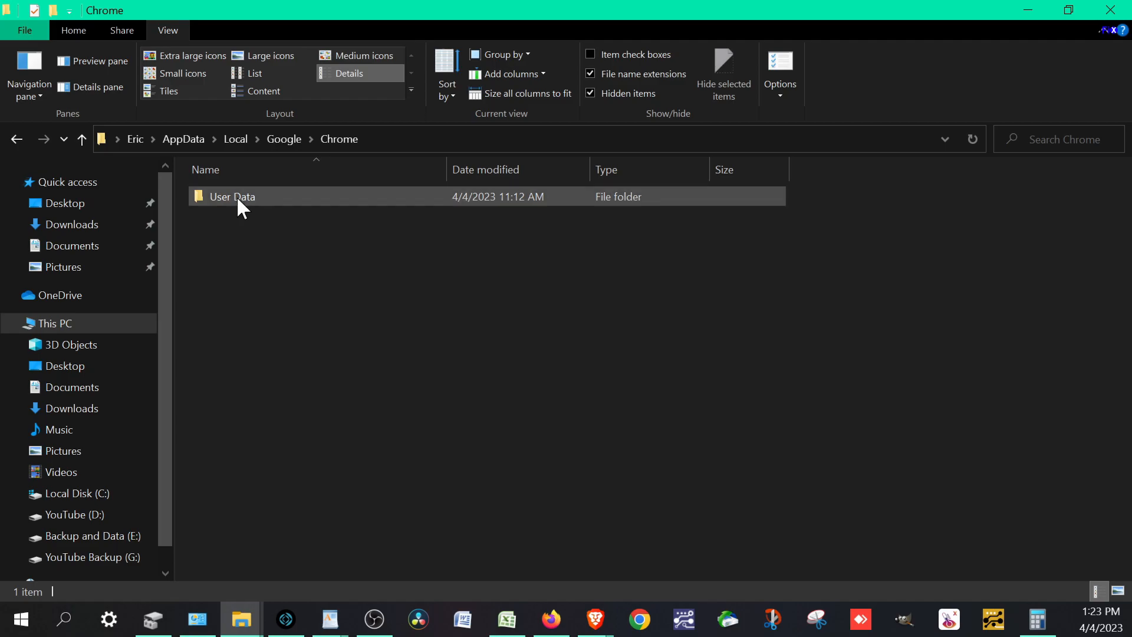
{"action": "double_click", "coordinate": [232, 197]}
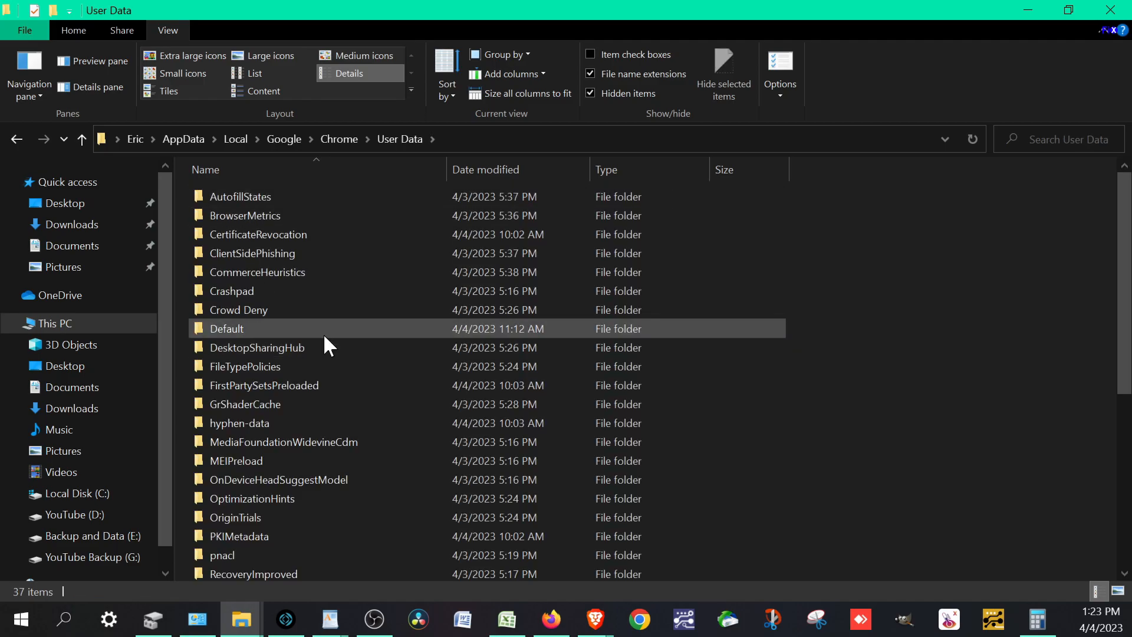
{"action": "scroll", "scroll_direction": "down", "scroll_amount": 3}
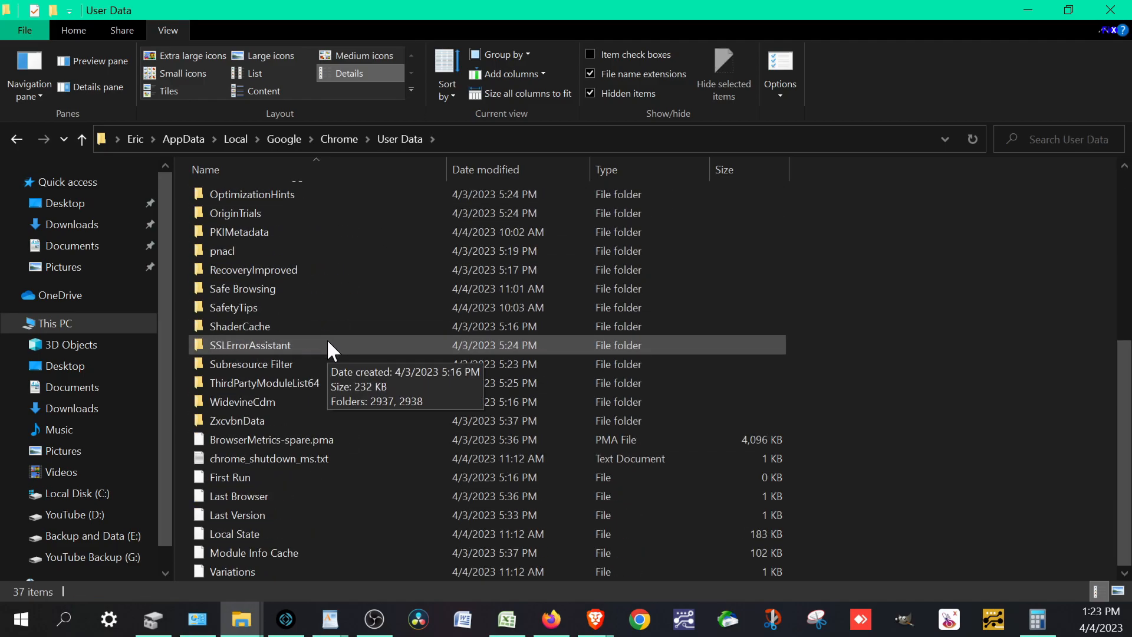
{"action": "scroll", "scroll_direction": "up", "scroll_amount": 3}
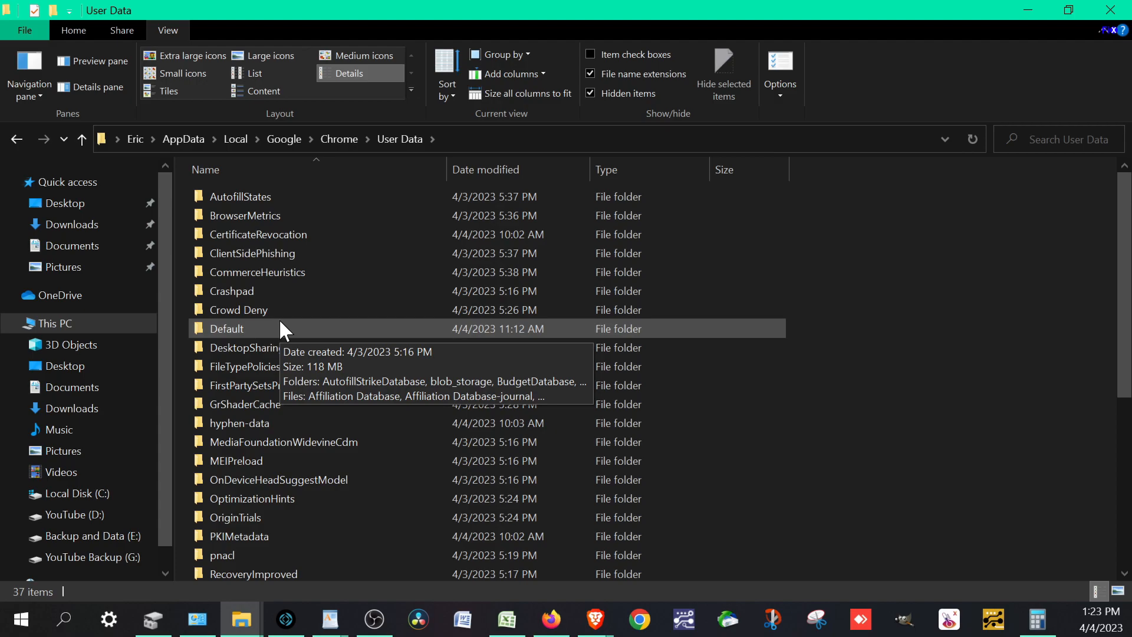
{"action": "mouse_move", "coordinate": [258, 337]}
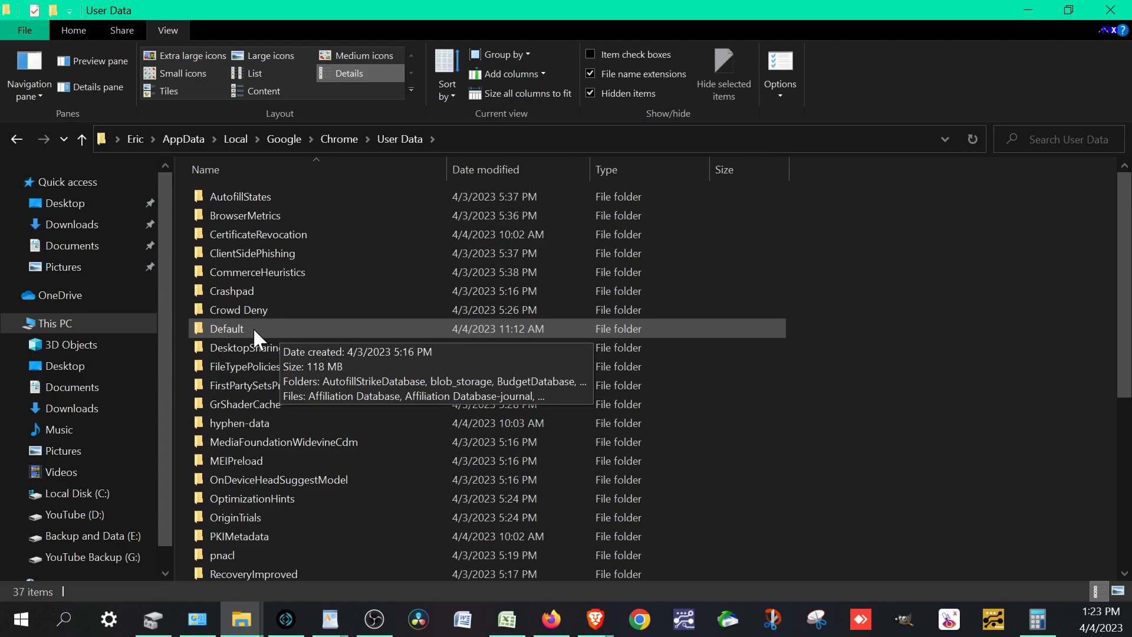
{"action": "mouse_move", "coordinate": [231, 337]}
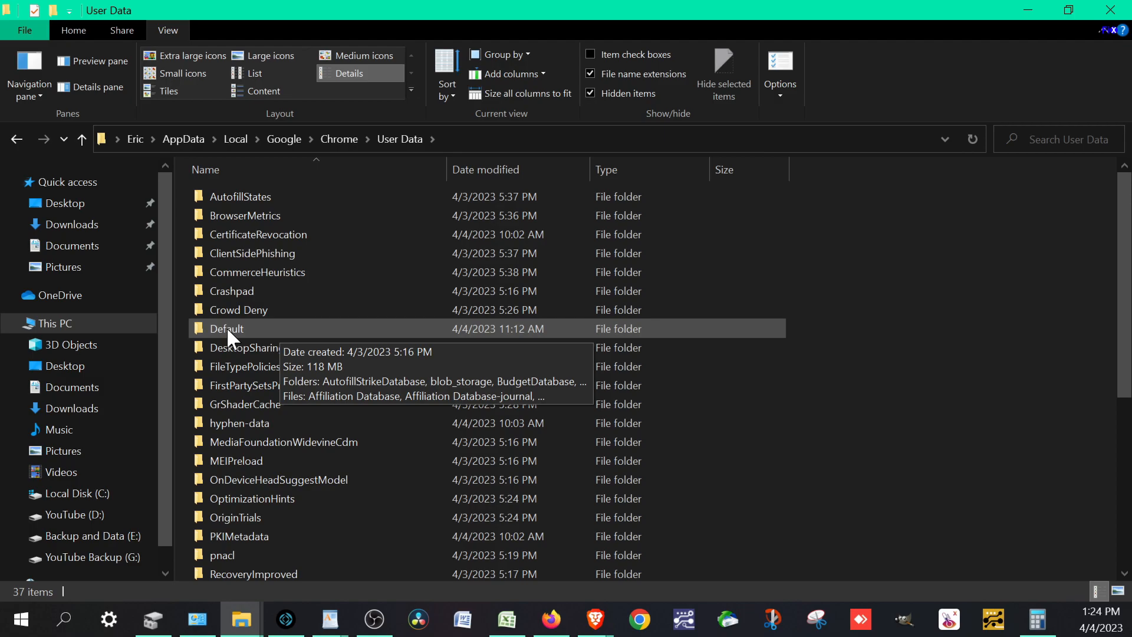
{"action": "mouse_move", "coordinate": [468, 334]}
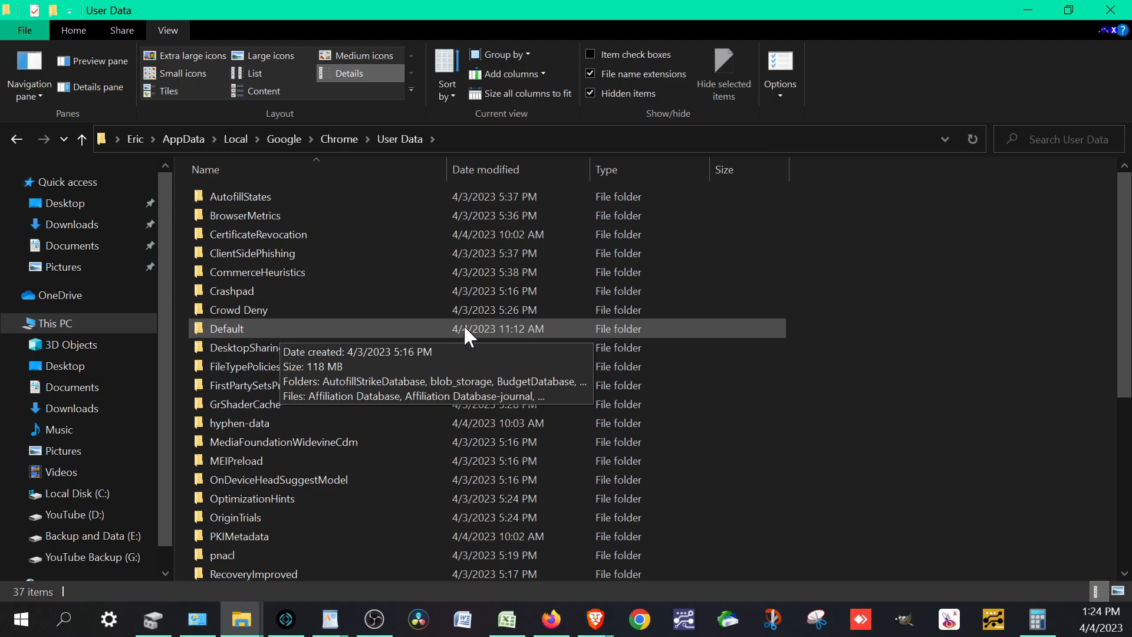
{"action": "mouse_move", "coordinate": [238, 332]}
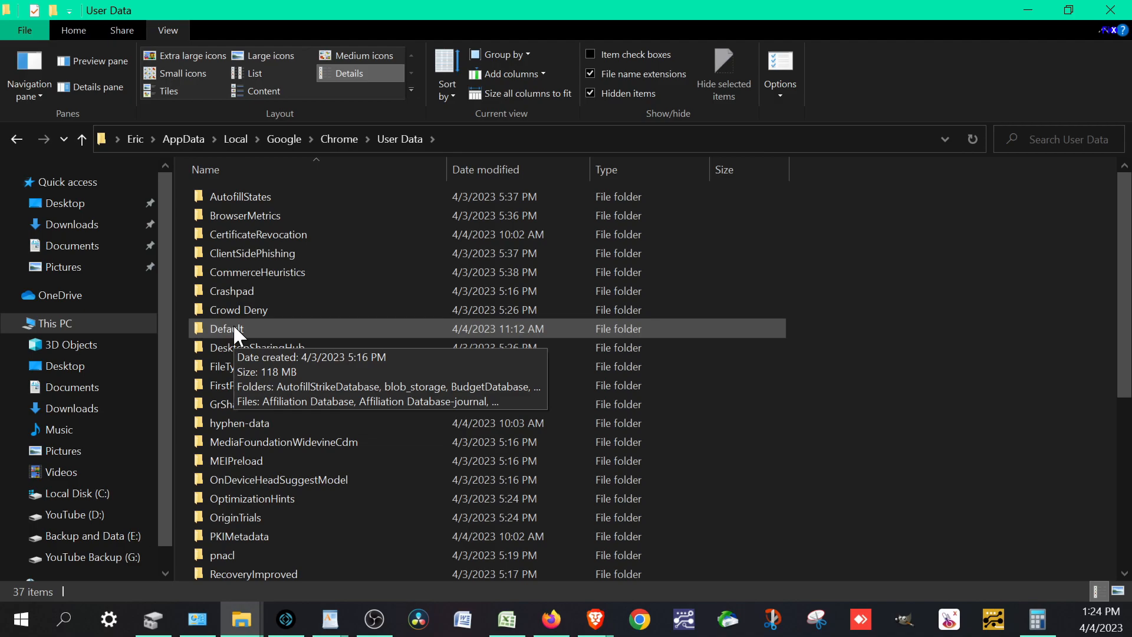
Enter the Default profile folder and locate the Bookmarks and Bookmarks.bak files
{"action": "double_click", "coordinate": [226, 329]}
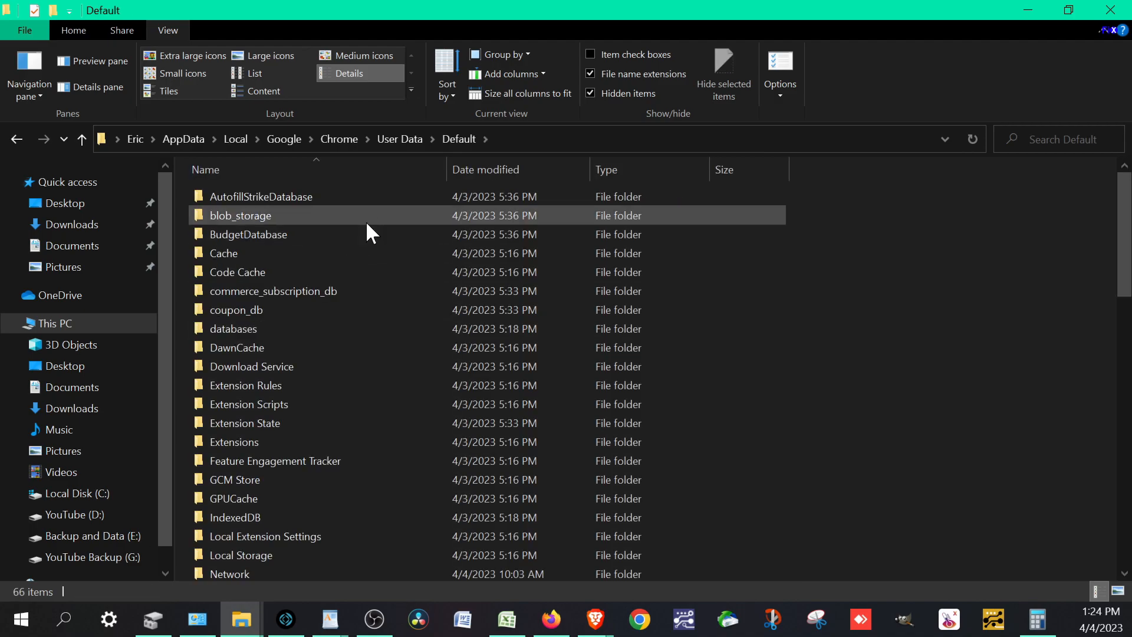
{"action": "scroll", "scroll_direction": "down", "scroll_amount": 3}
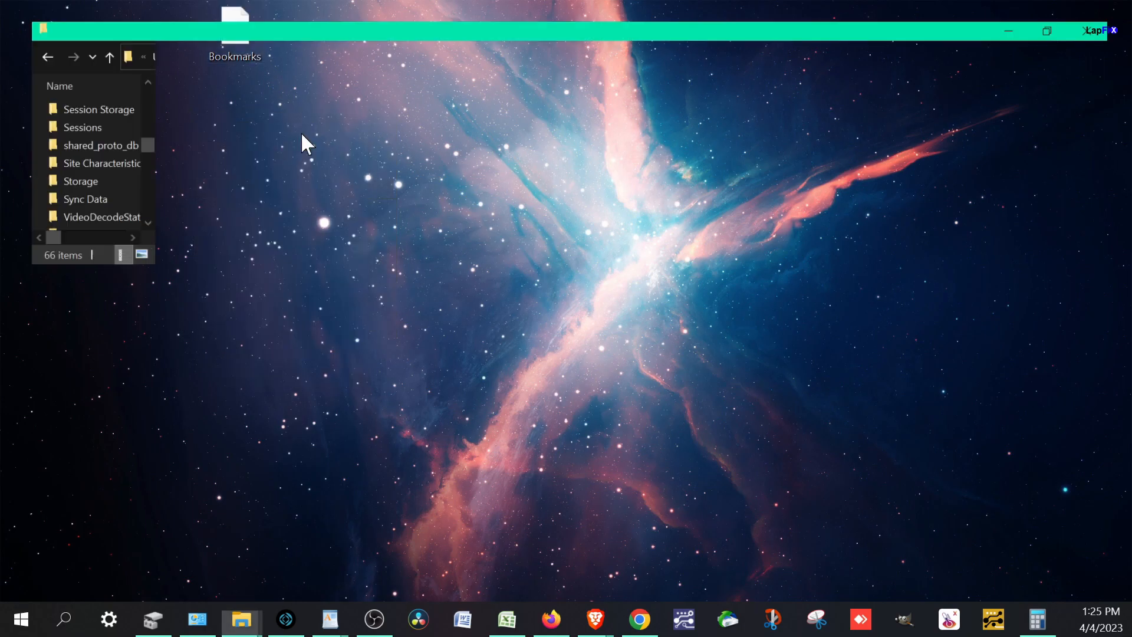
{"action": "left_click", "coordinate": [245, 420]}
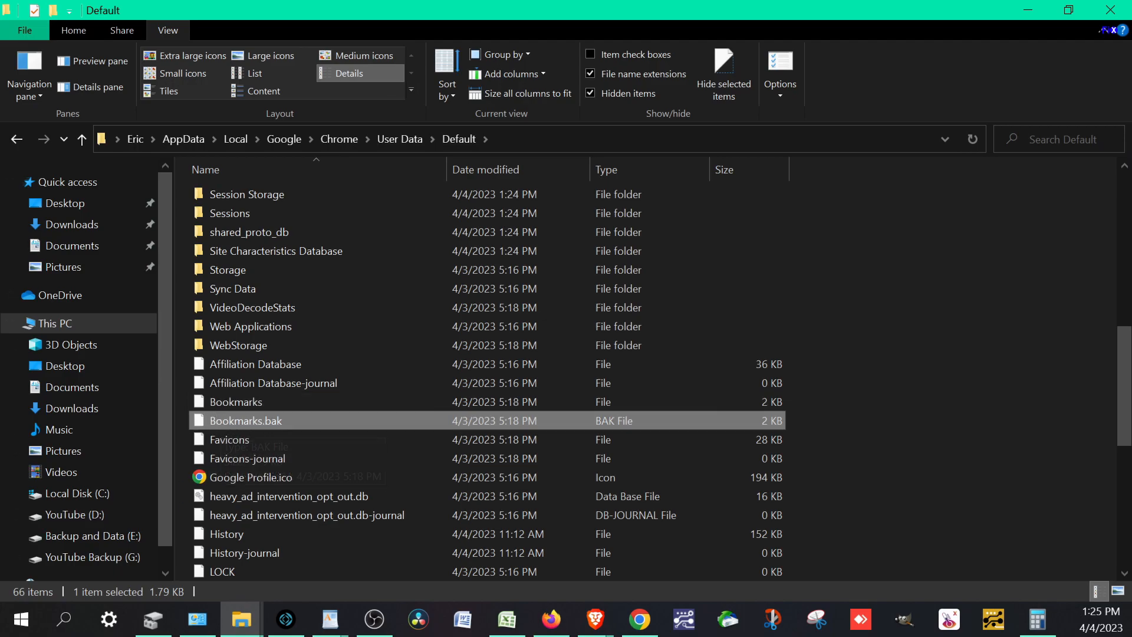
Bring up Chrome maximized to confirm the lapfix bookmarks, then return to the Bookmarks file
{"action": "left_click", "coordinate": [638, 619]}
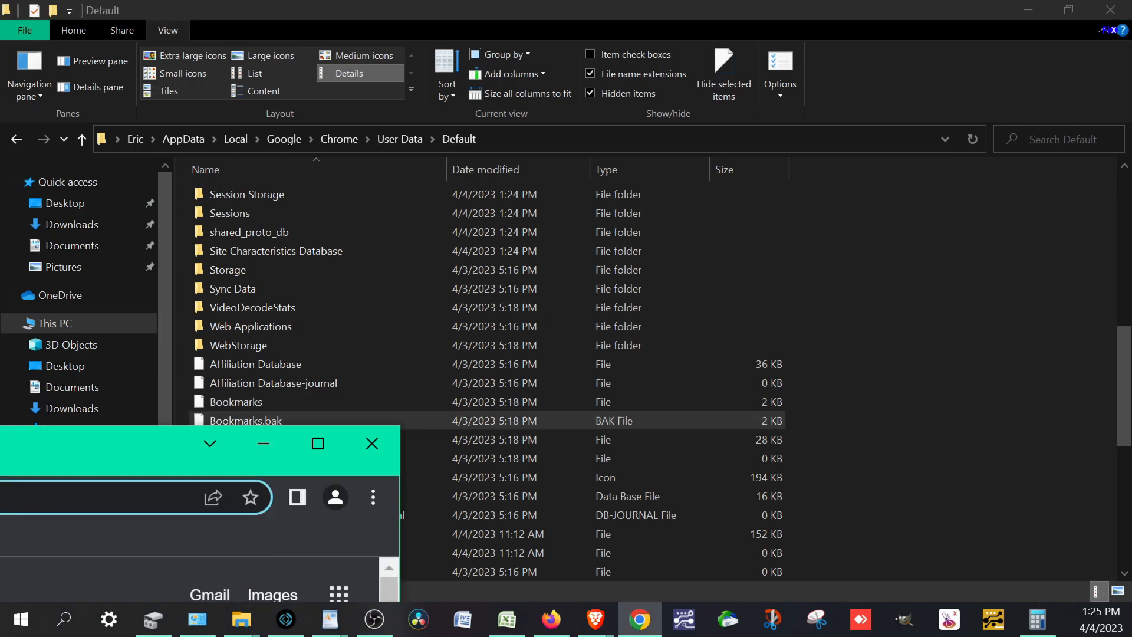
{"action": "left_click", "coordinate": [638, 619]}
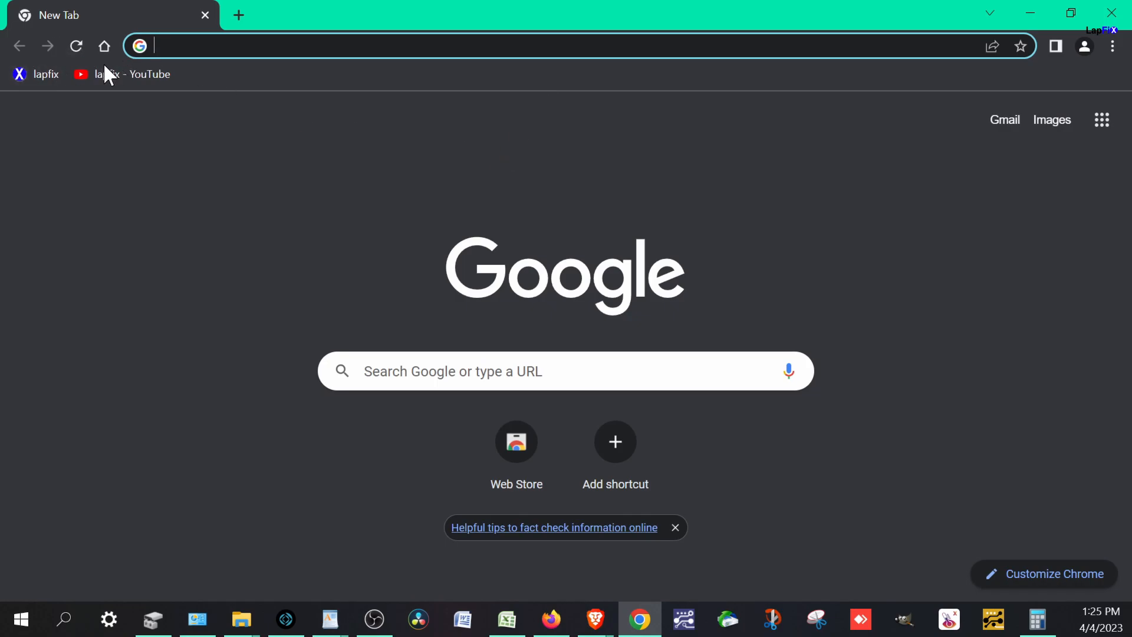
{"action": "mouse_move", "coordinate": [401, 17]}
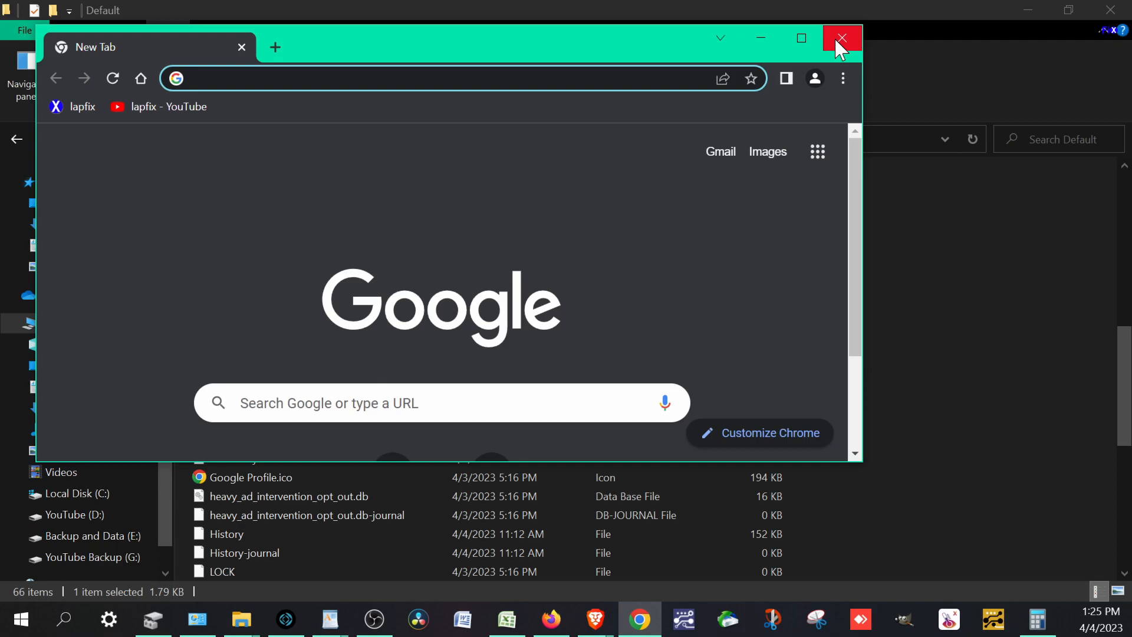
{"action": "left_click", "coordinate": [840, 37]}
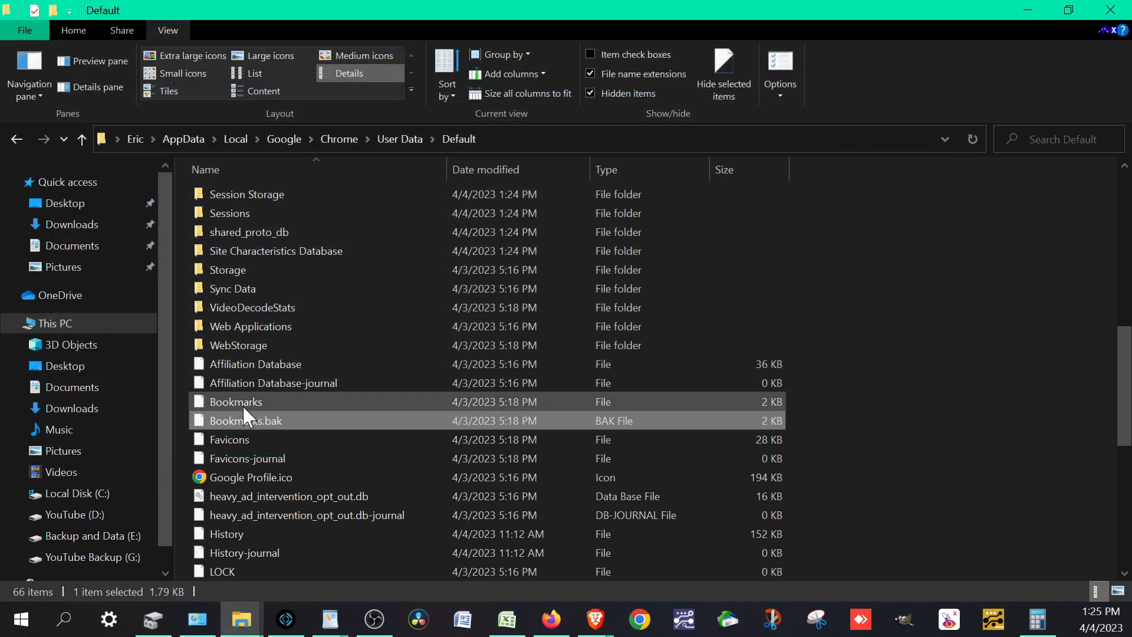
Delete Bookmarks and Bookmarks.bak from the Default folder and check Chrome afterwards
{"action": "right_click", "coordinate": [245, 420]}
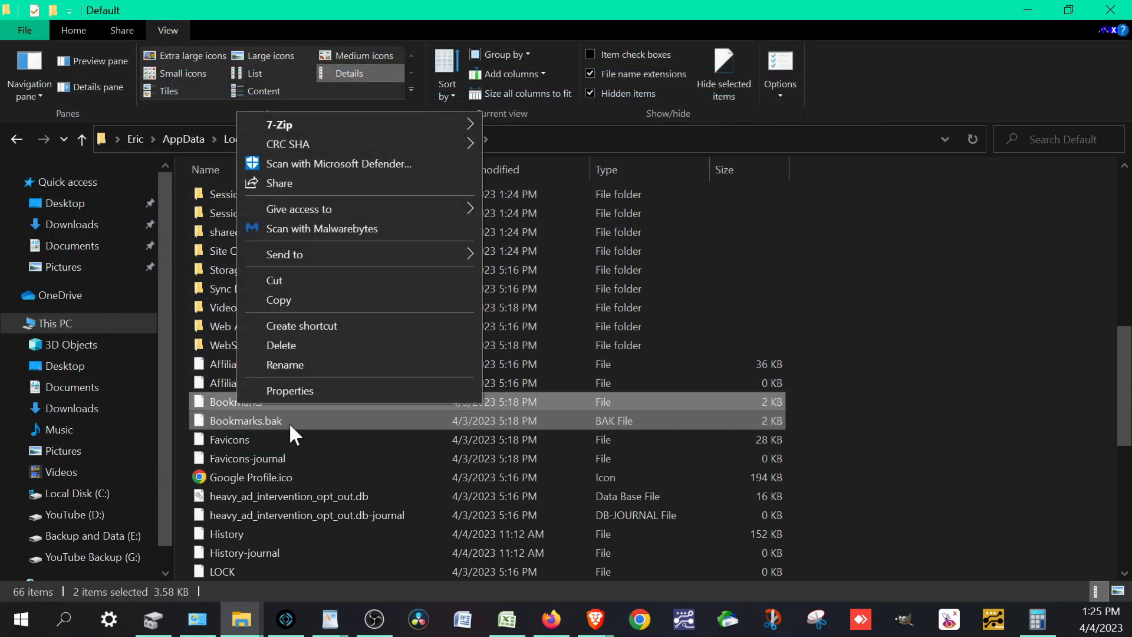
{"action": "left_click", "coordinate": [281, 345]}
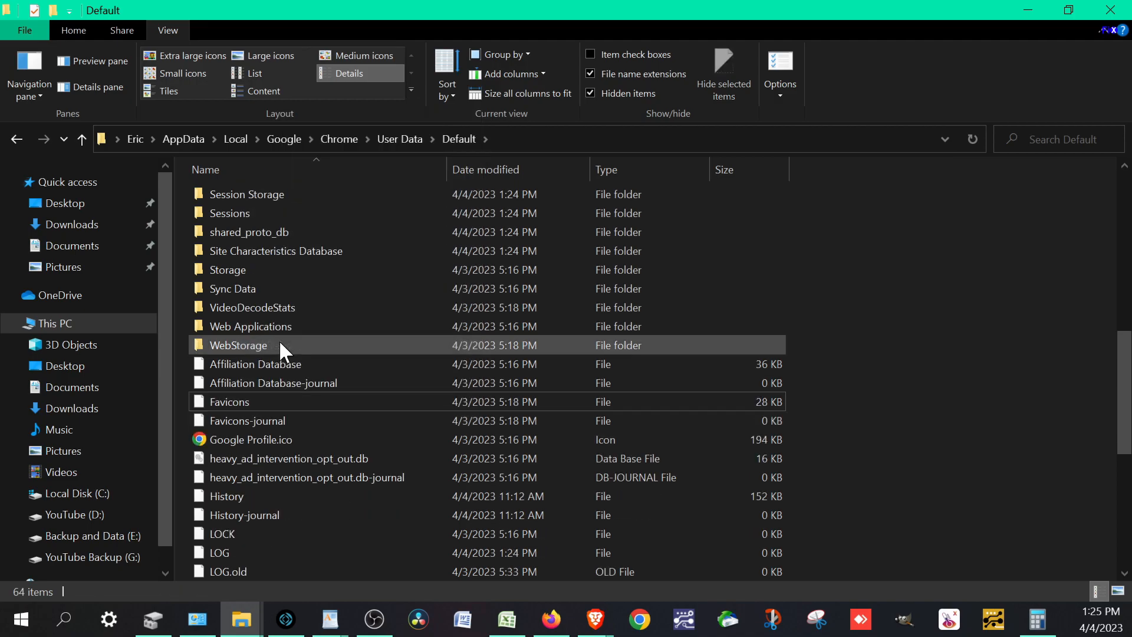
{"action": "left_click", "coordinate": [637, 619]}
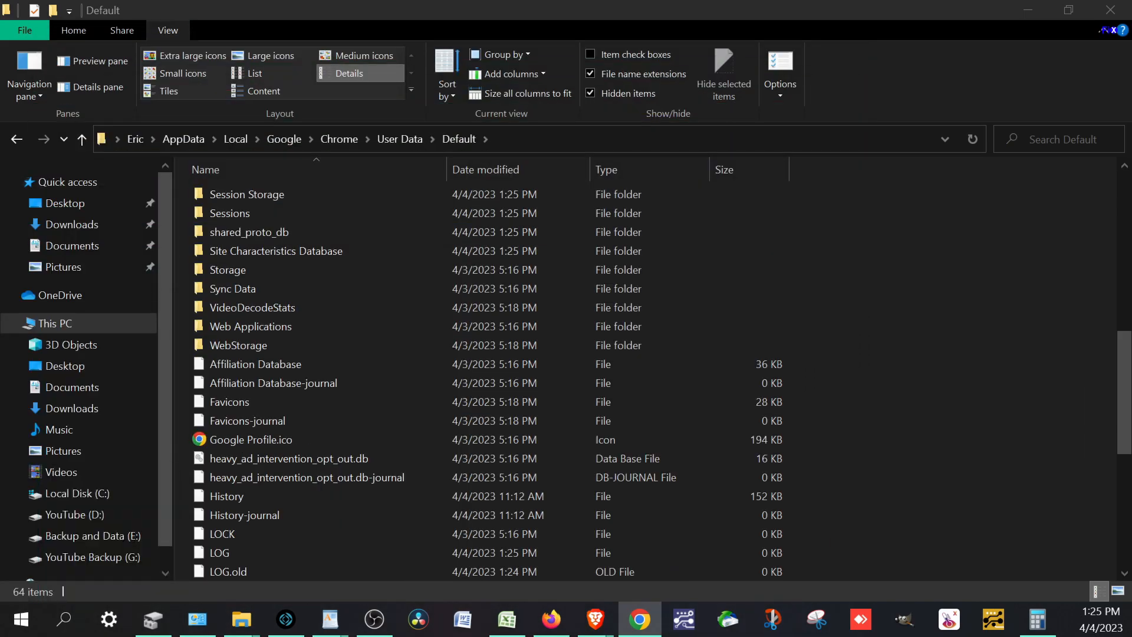
{"action": "left_click", "coordinate": [638, 619]}
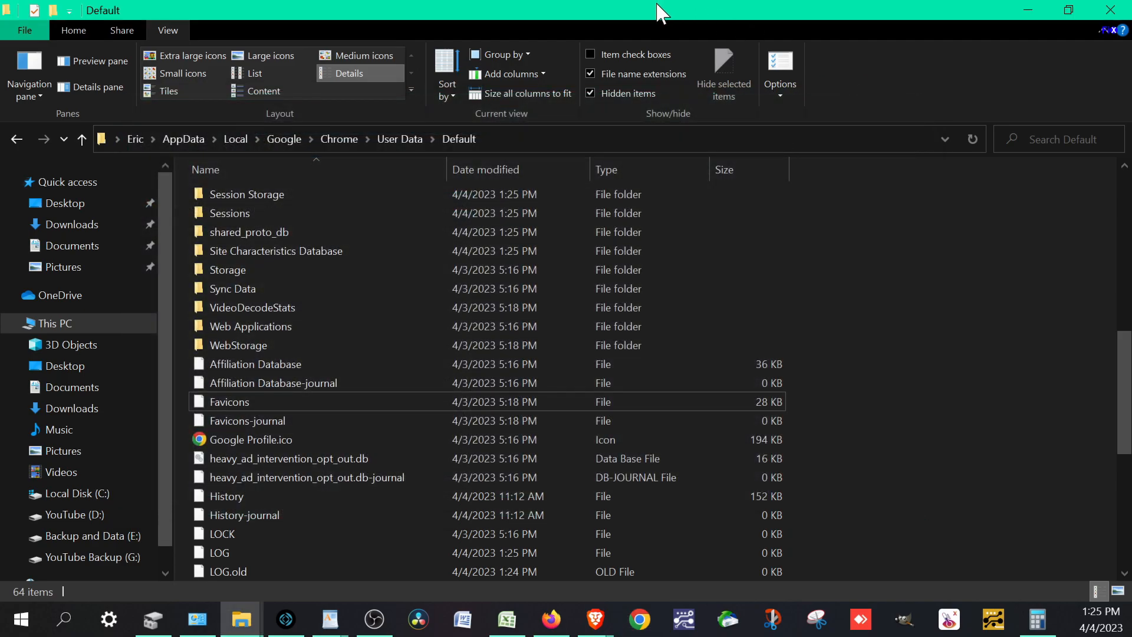
Undo the delete to restore both bookmark files, verify the lapfix bookmarks in Chrome, and close it
{"action": "right_click", "coordinate": [234, 29]}
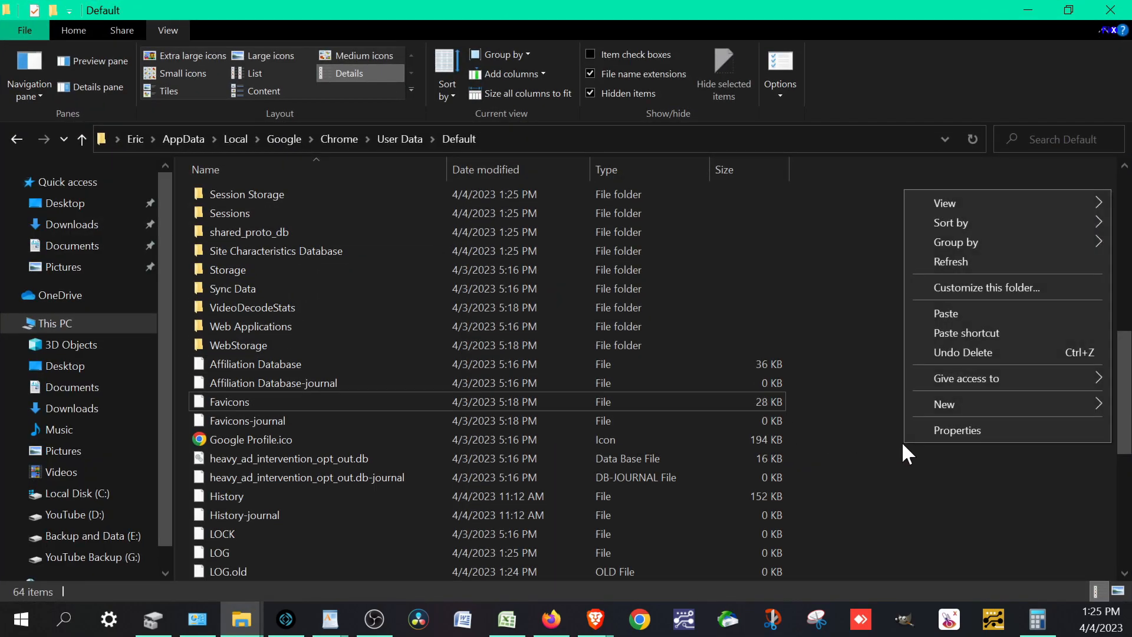
{"action": "mouse_move", "coordinate": [419, 152]}
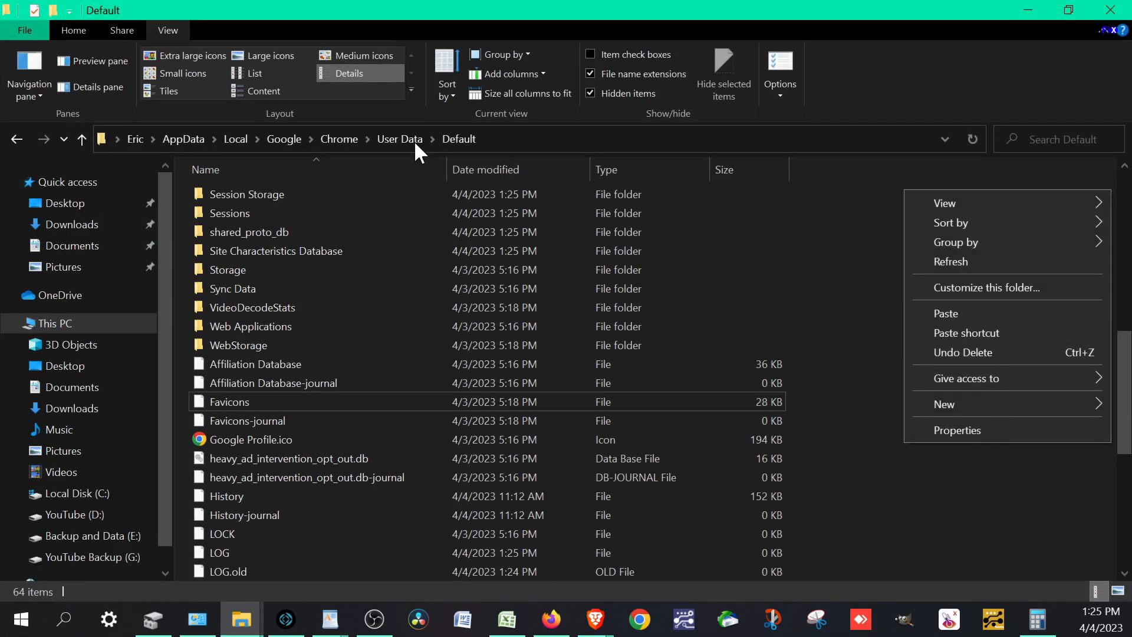
{"action": "mouse_move", "coordinate": [1079, 482]}
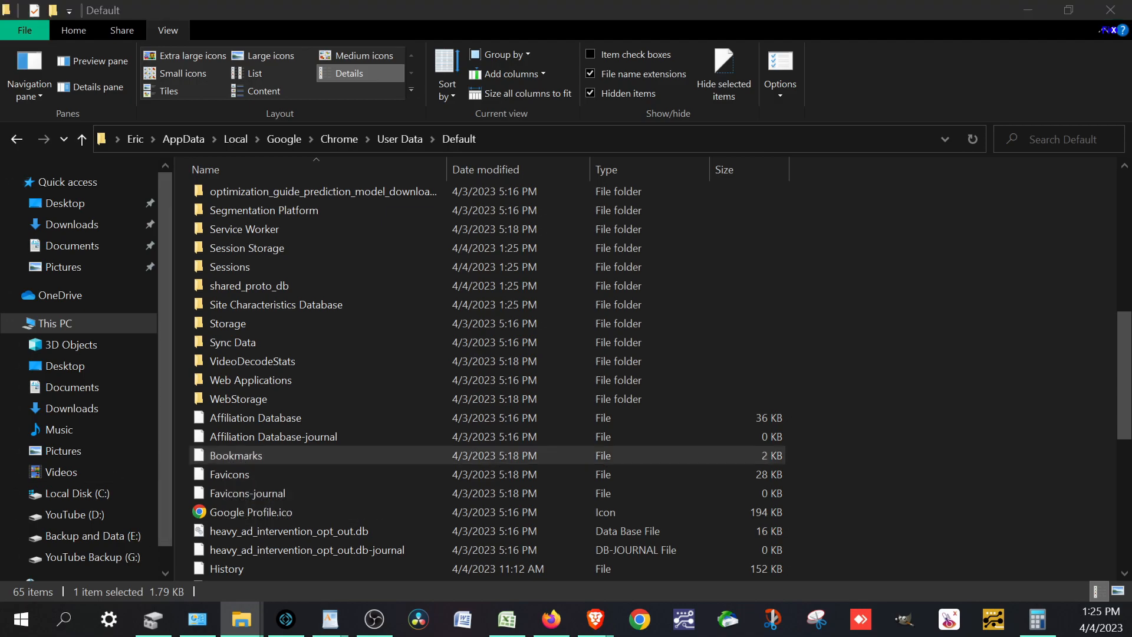
{"action": "left_click", "coordinate": [638, 619]}
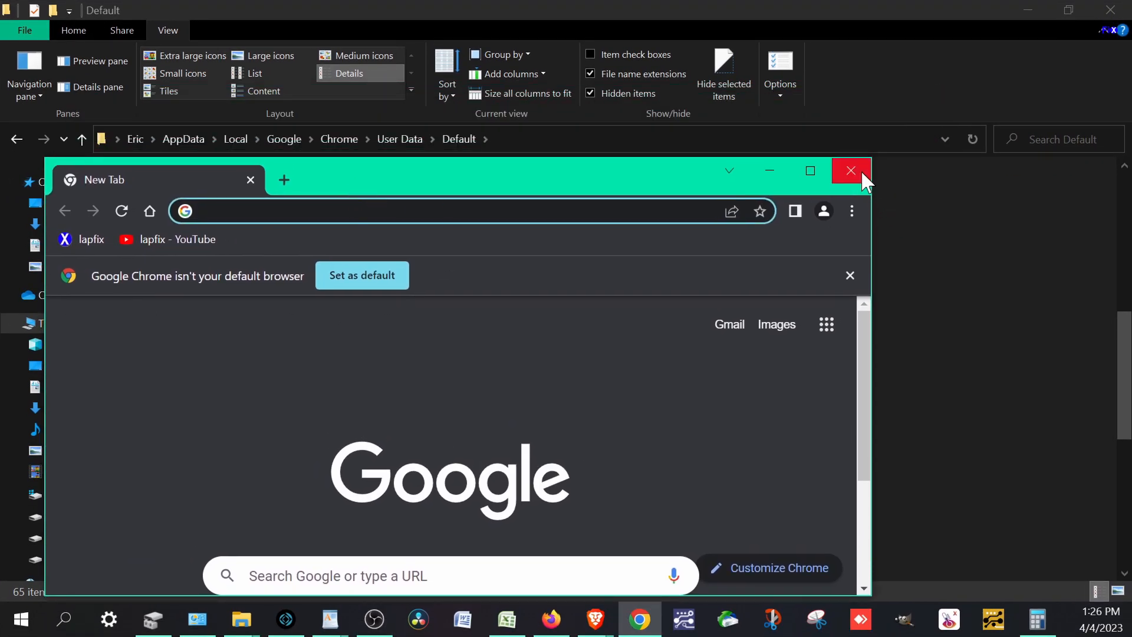
{"action": "left_click", "coordinate": [850, 171]}
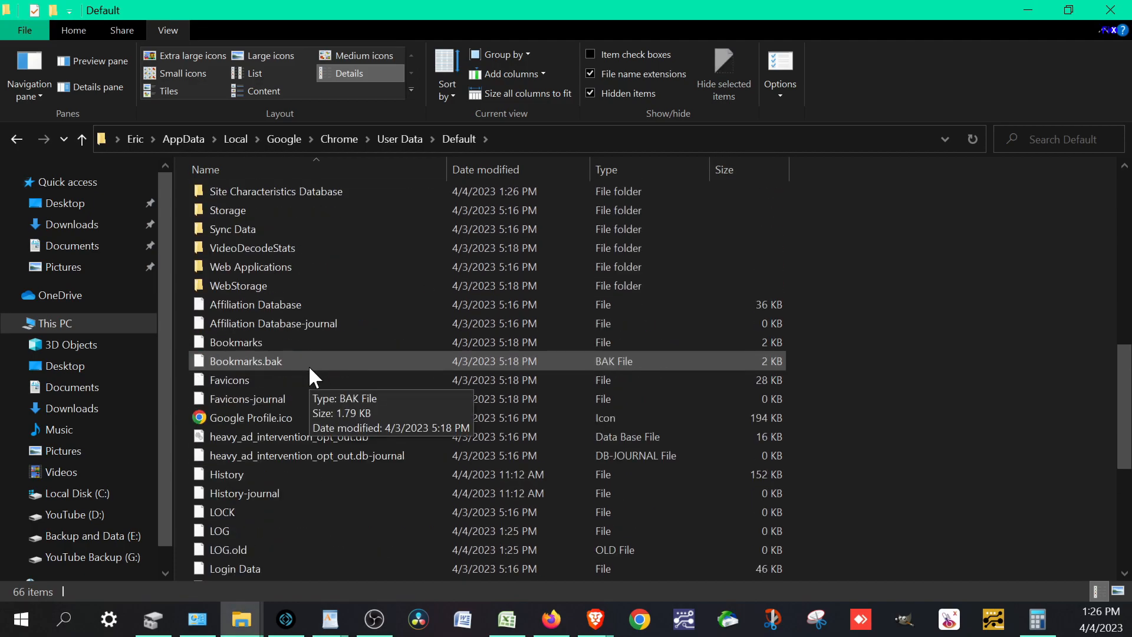
{"action": "mouse_move", "coordinate": [371, 127]}
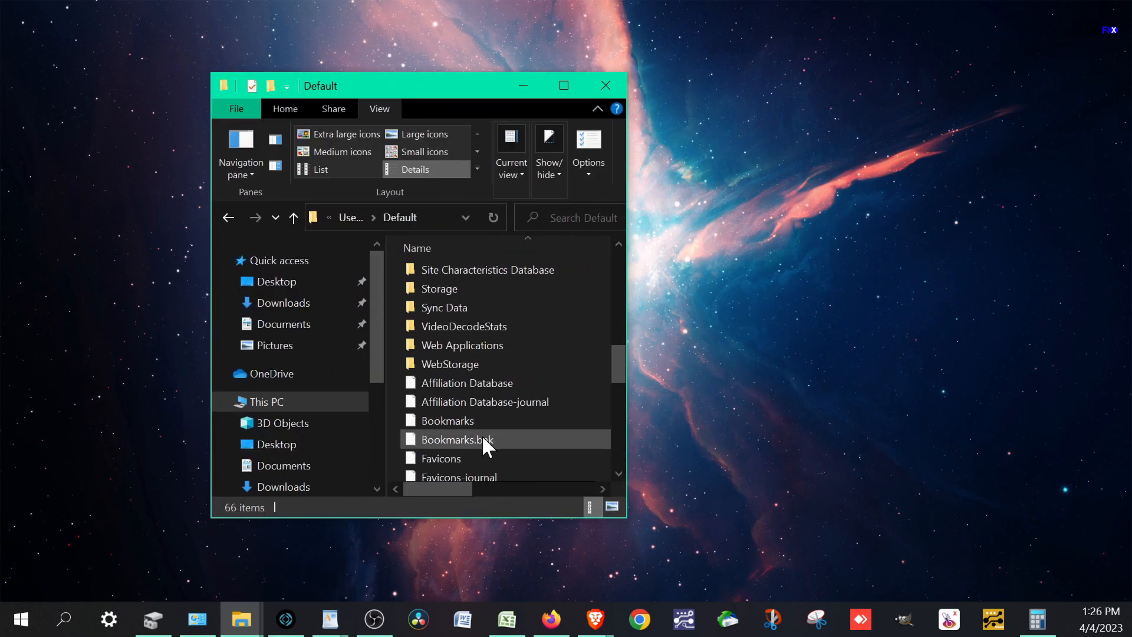
Show the Desktop folder with its backed-up Bookmarks.bak copy
{"action": "left_click", "coordinate": [456, 438]}
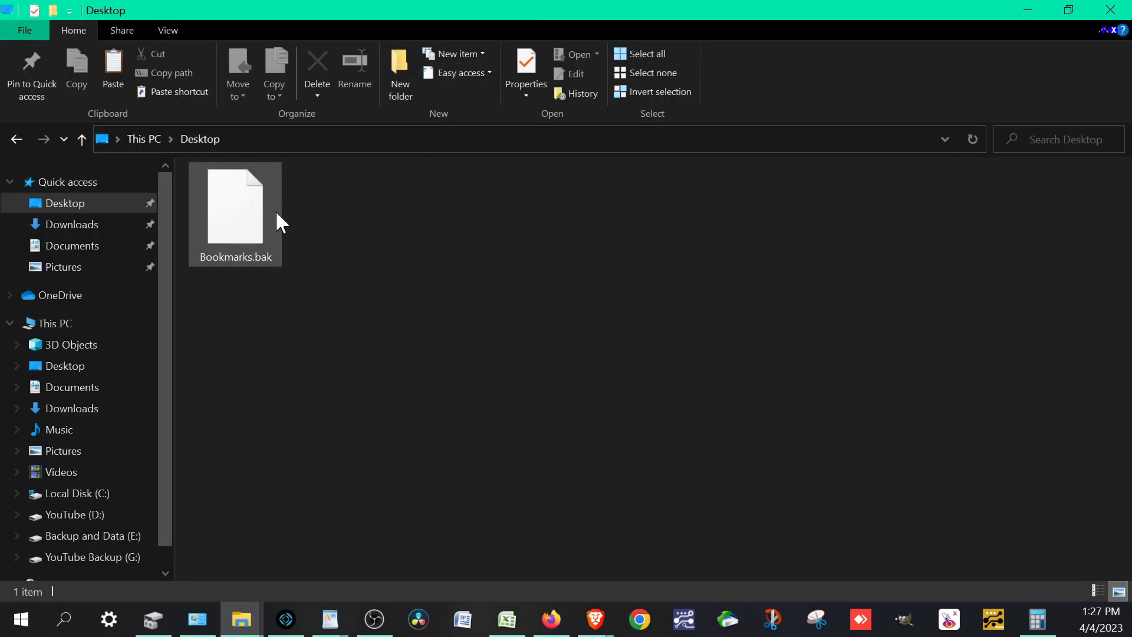
Rename Bookmarks.bak to Bookmarks and confirm the extension-change warning with Yes
{"action": "right_click", "coordinate": [235, 205]}
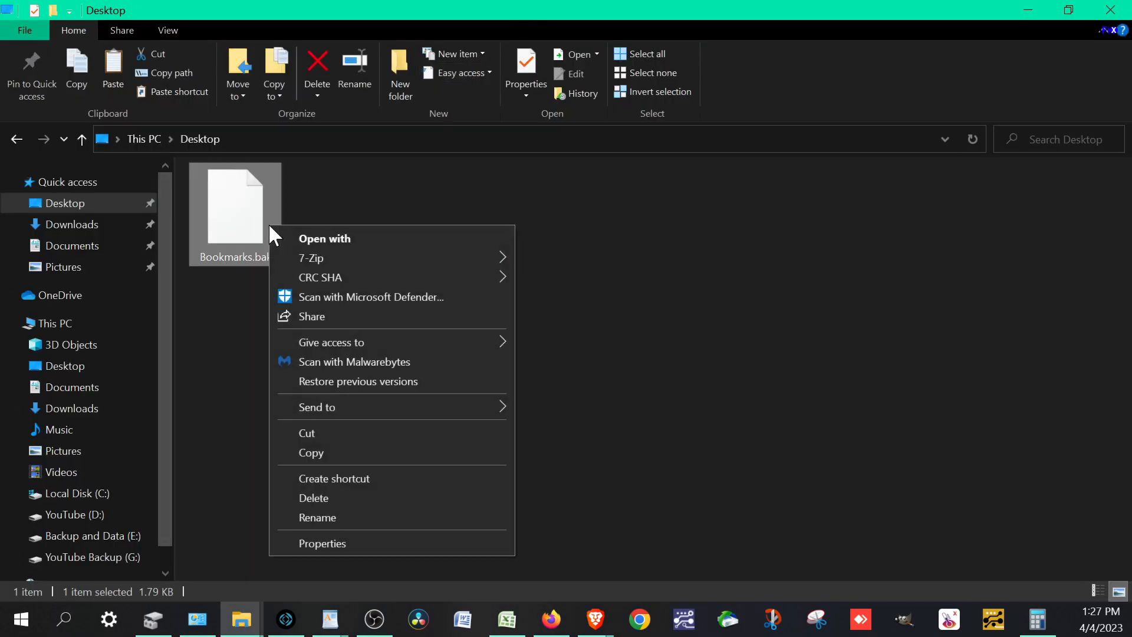
{"action": "left_click", "coordinate": [578, 361]}
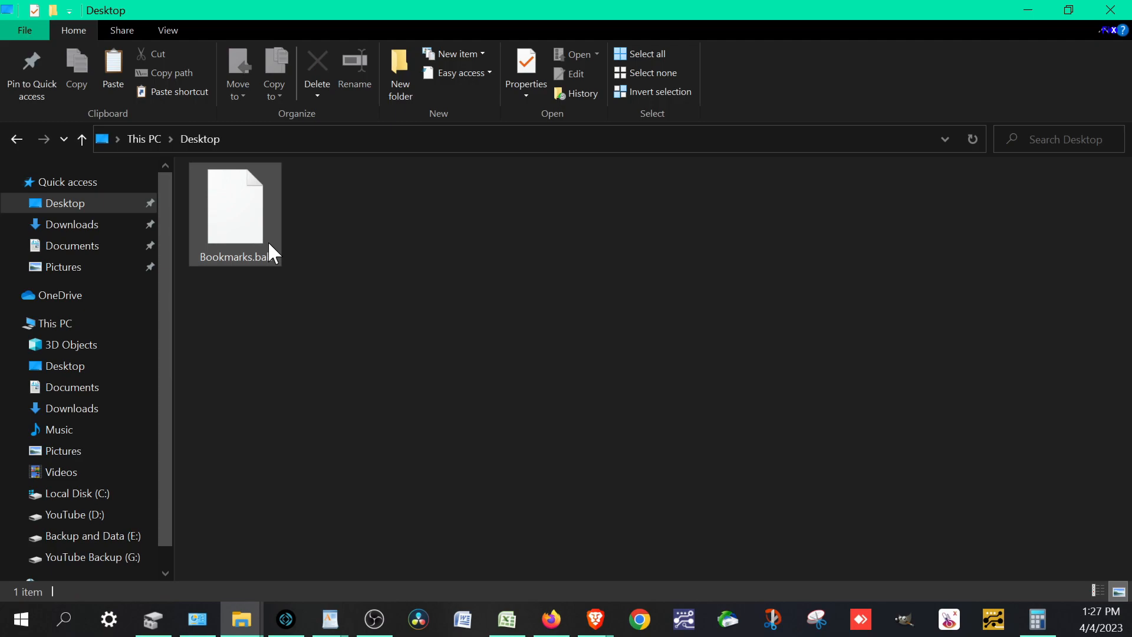
{"action": "right_click", "coordinate": [235, 205]}
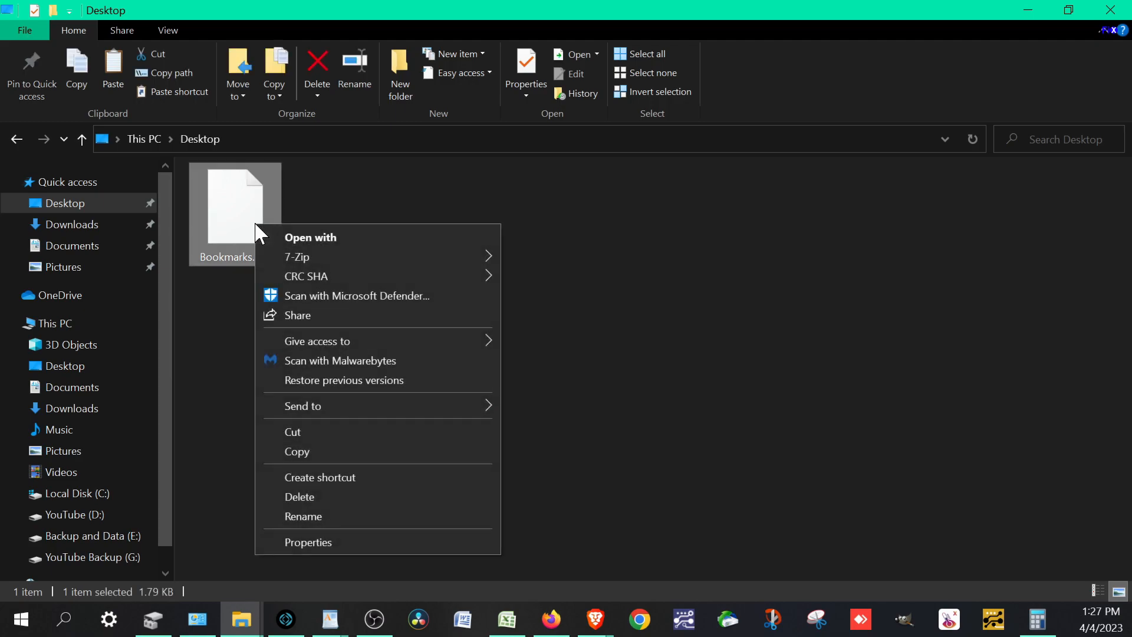
{"action": "left_click", "coordinate": [303, 516]}
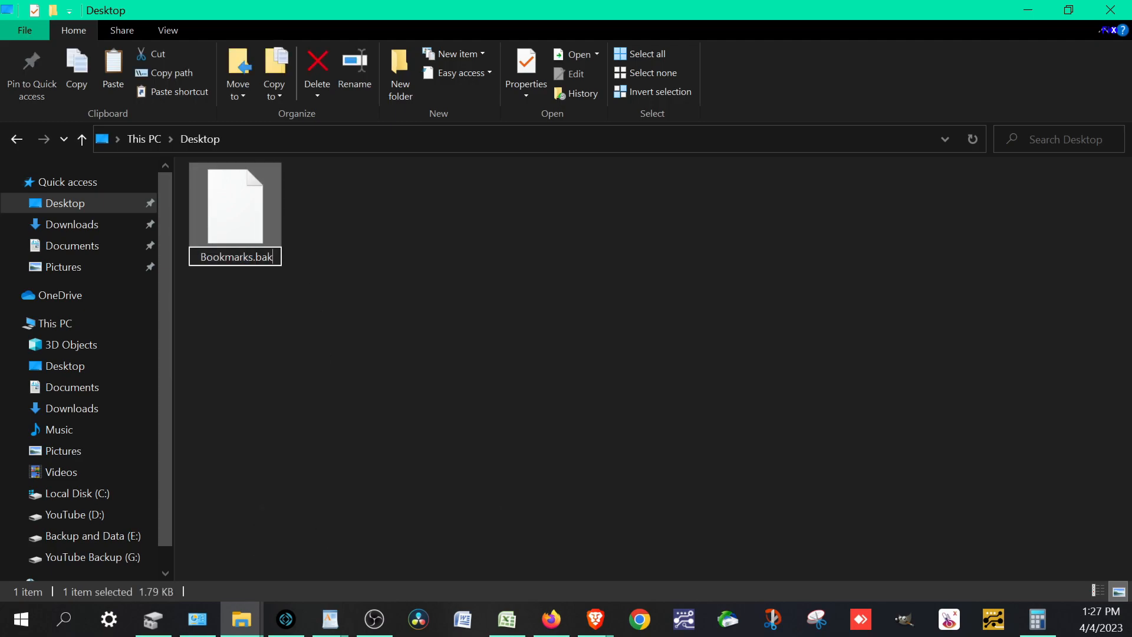
{"action": "key", "text": "Backspace"}
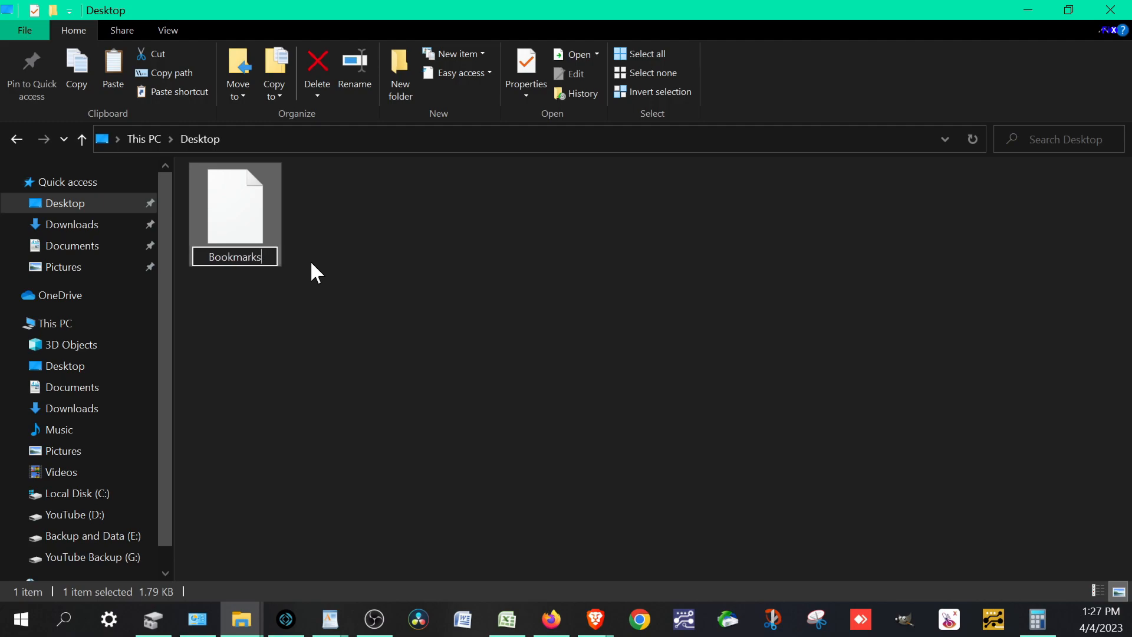
{"action": "key", "text": "enter"}
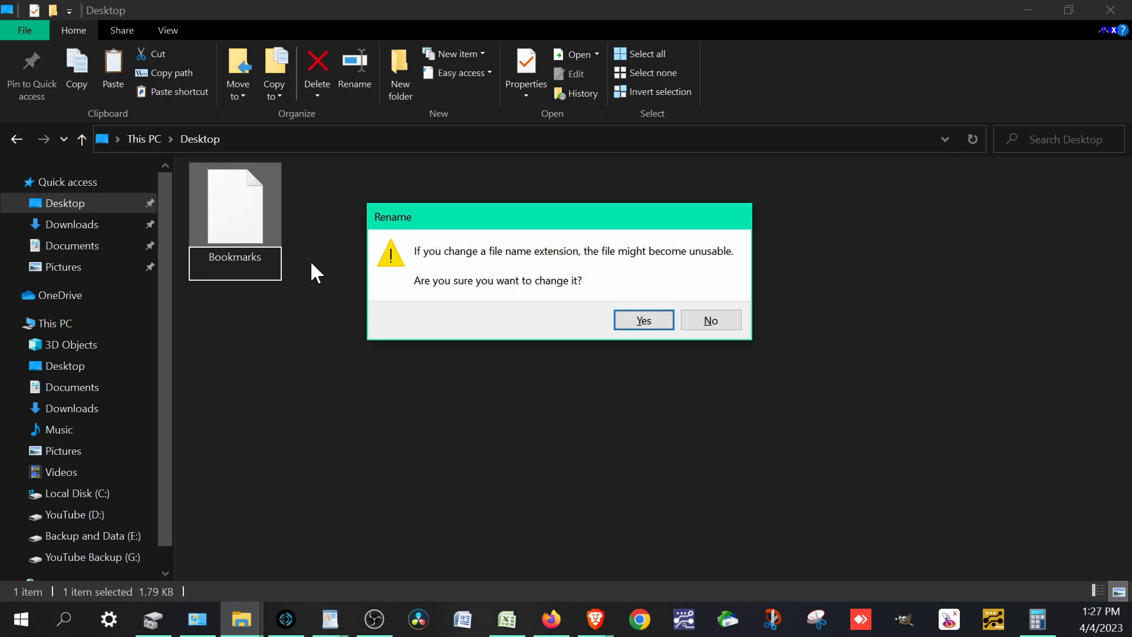
{"action": "mouse_move", "coordinate": [662, 262]}
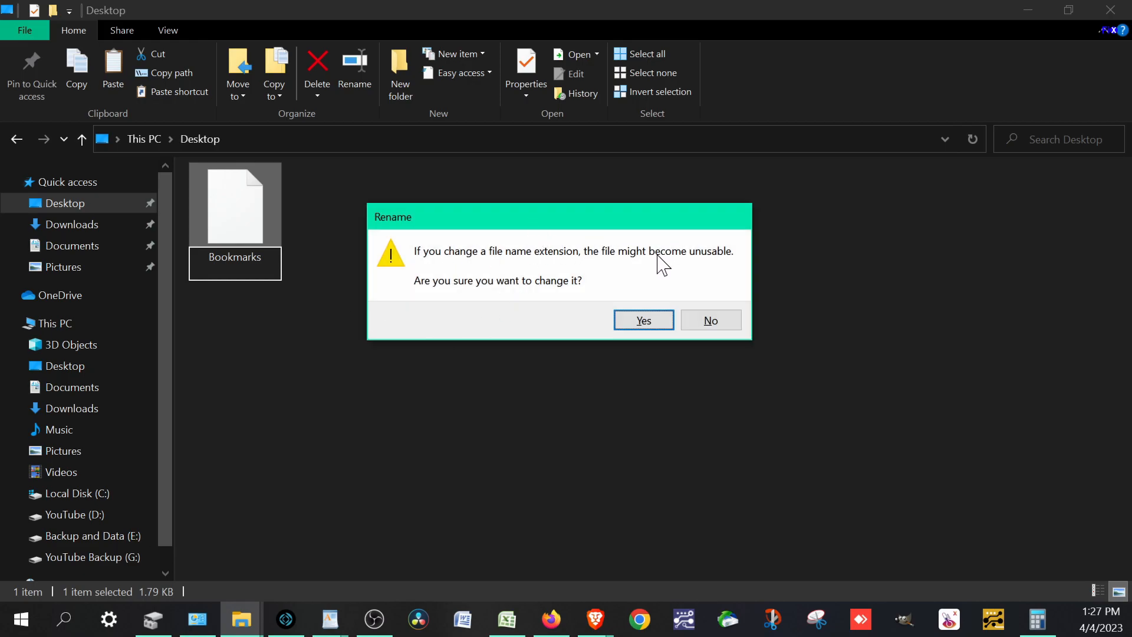
{"action": "mouse_move", "coordinate": [653, 278]}
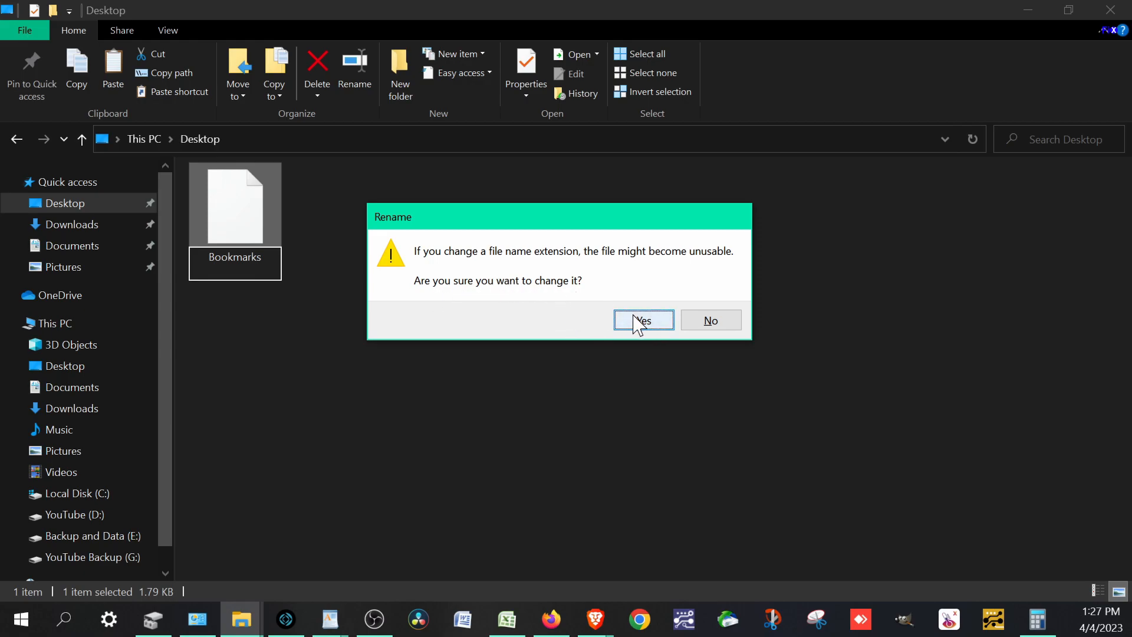
{"action": "left_click", "coordinate": [643, 320]}
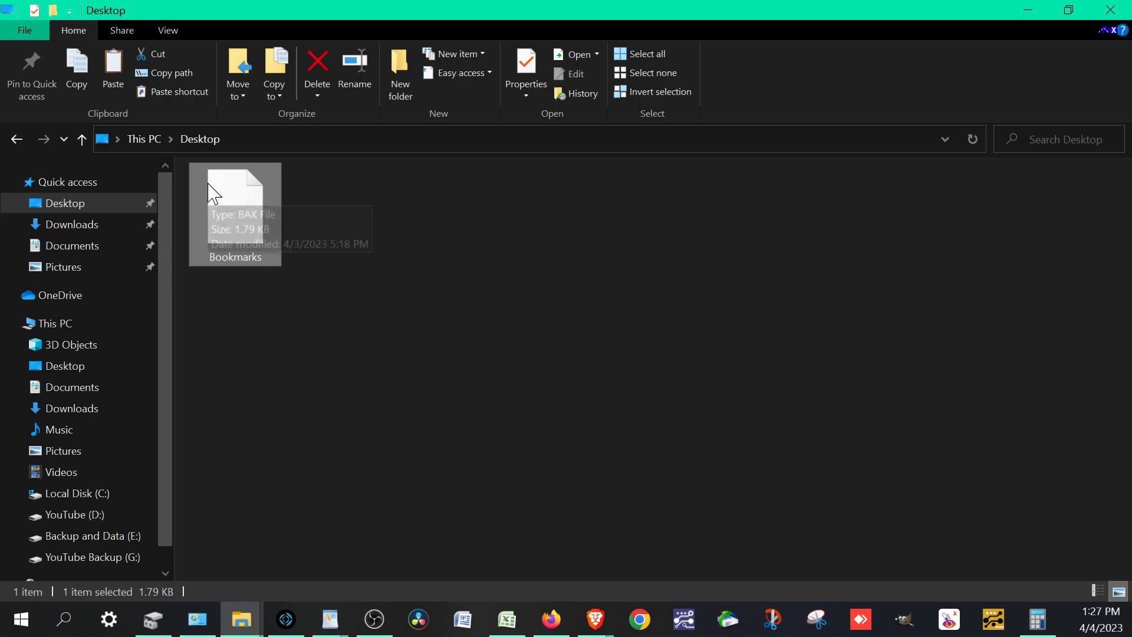
{"action": "mouse_move", "coordinate": [350, 11]}
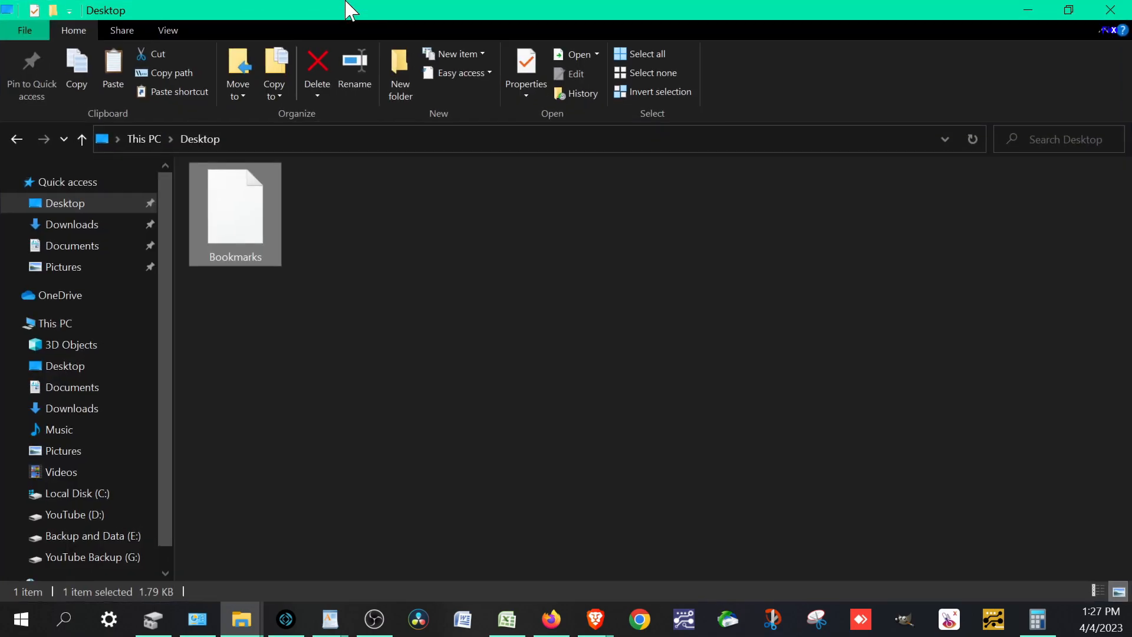